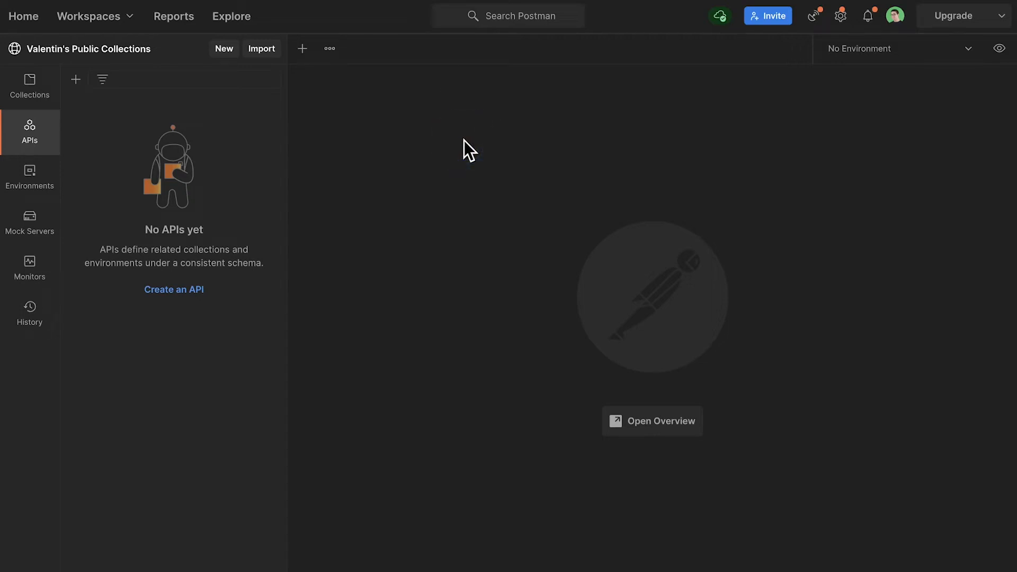
- Open a new untitled request tab and bring up the create-new menu
{"action": "left_click", "coordinate": [302, 48]}
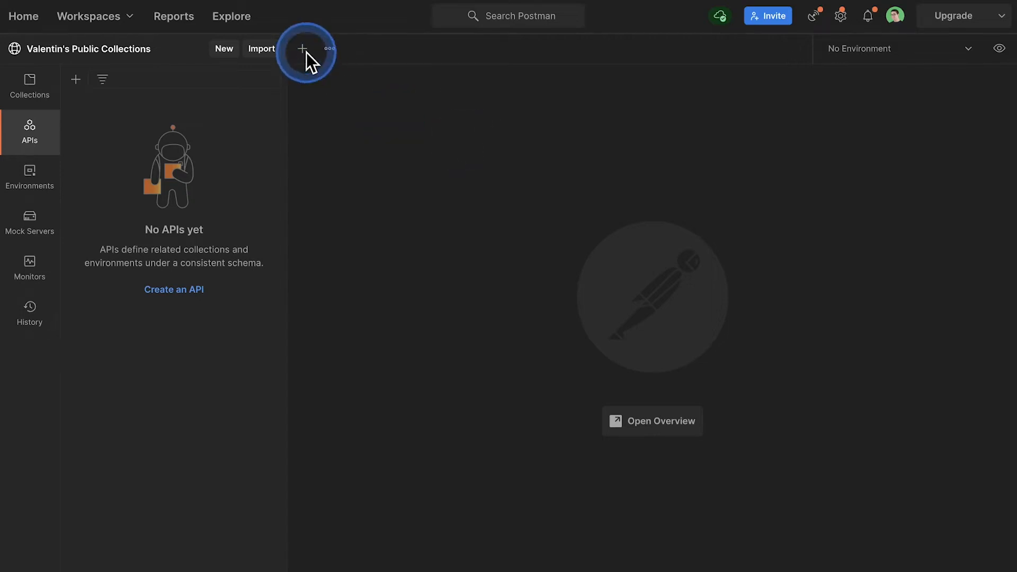
{"action": "left_click", "coordinate": [303, 49]}
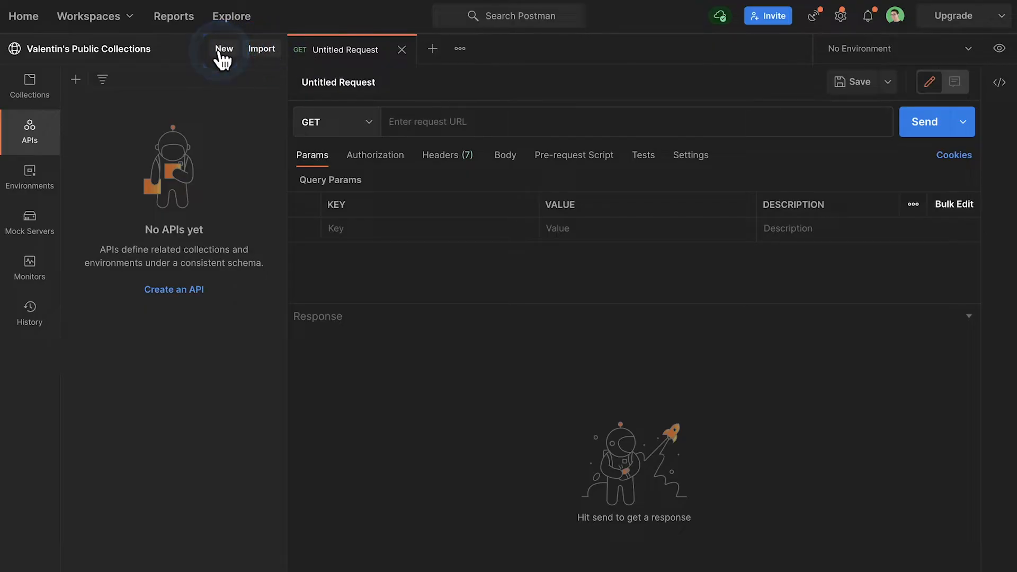
{"action": "left_click", "coordinate": [223, 49]}
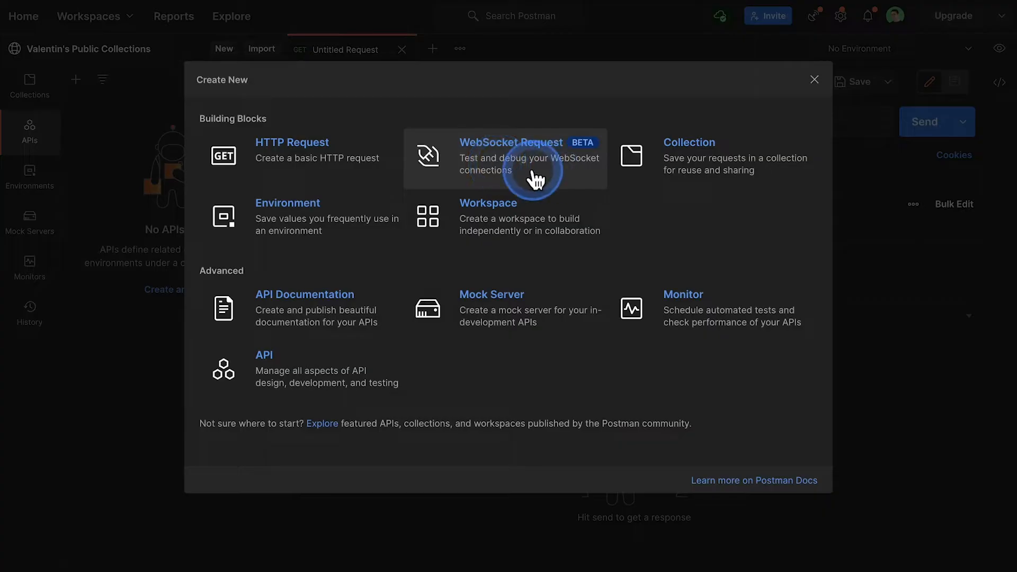
{"action": "mouse_move", "coordinate": [556, 185]}
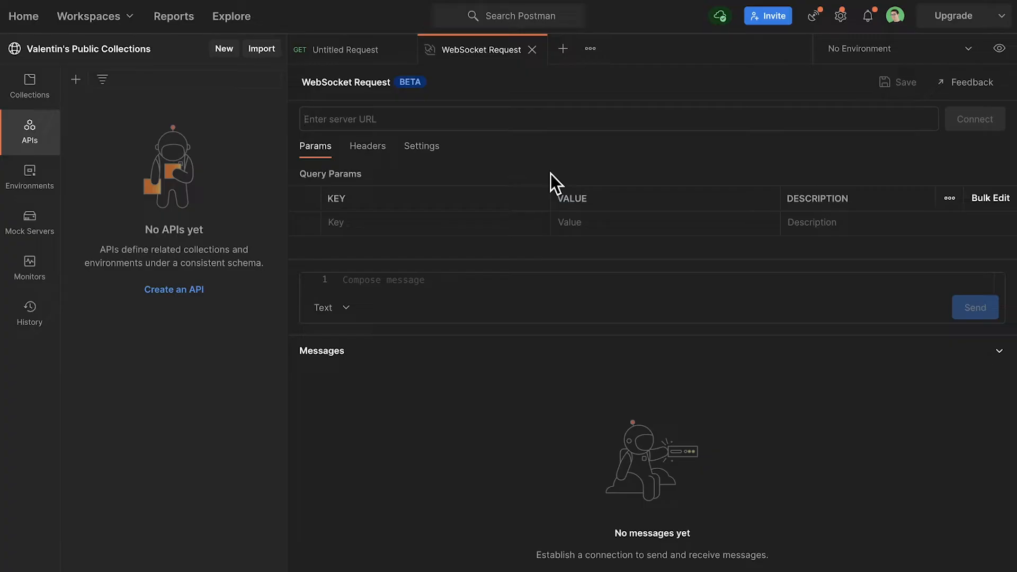
- Enter wss://echo.websocket.org as the server URL and connect
{"action": "type", "text": "wss"}
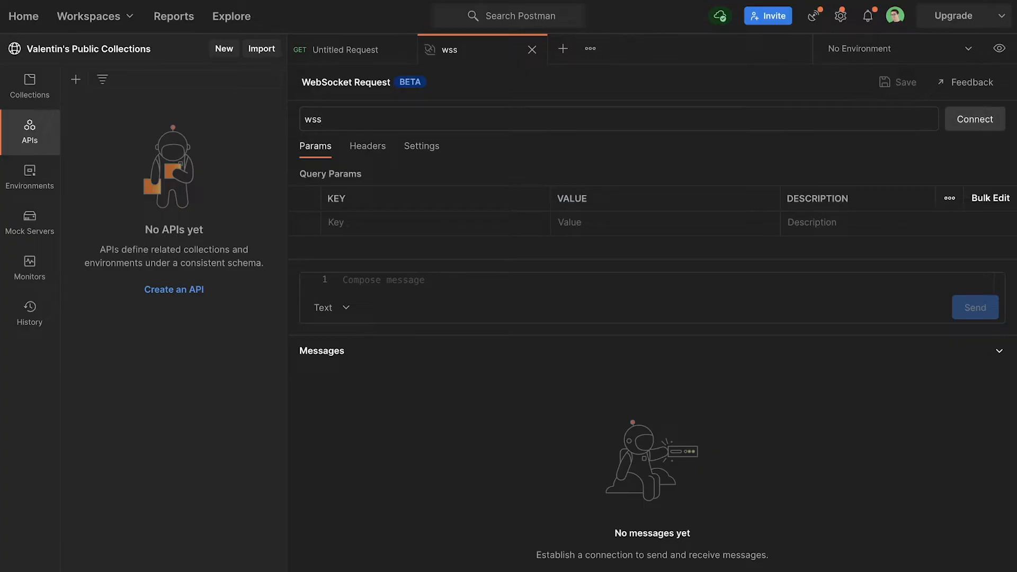
{"action": "type", "text": ":"}
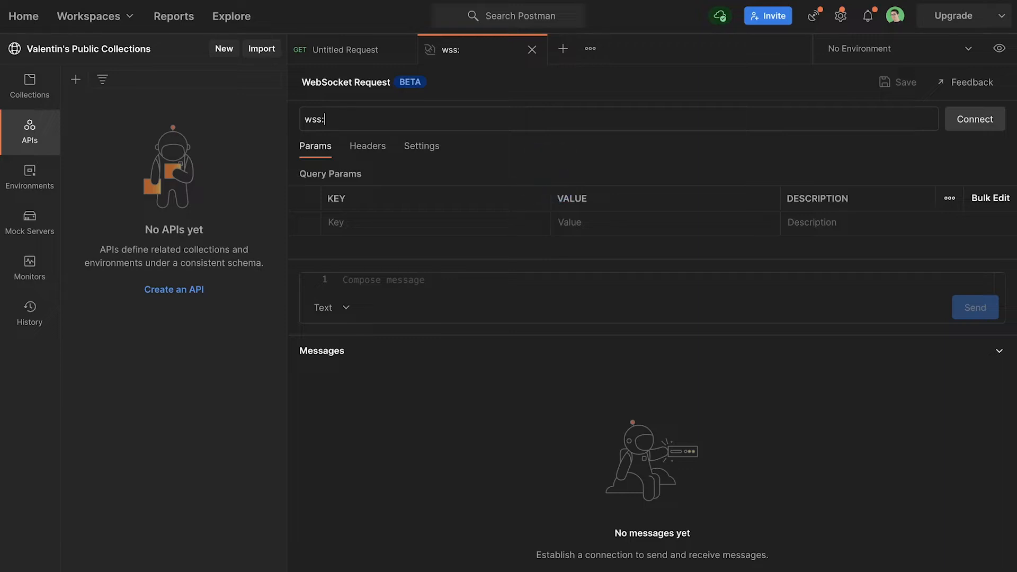
{"action": "type", "text": "//echo"}
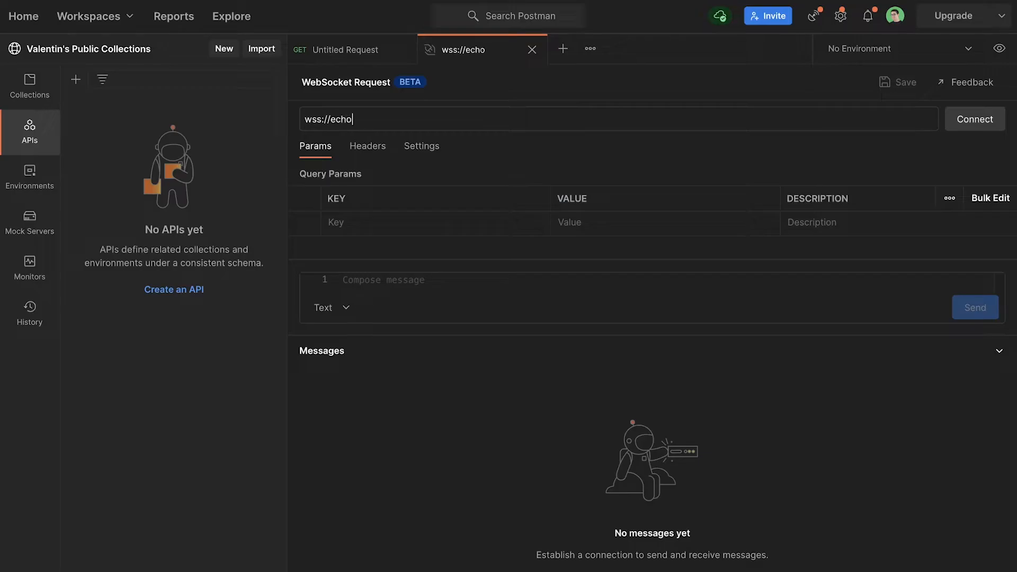
{"action": "type", "text": "."}
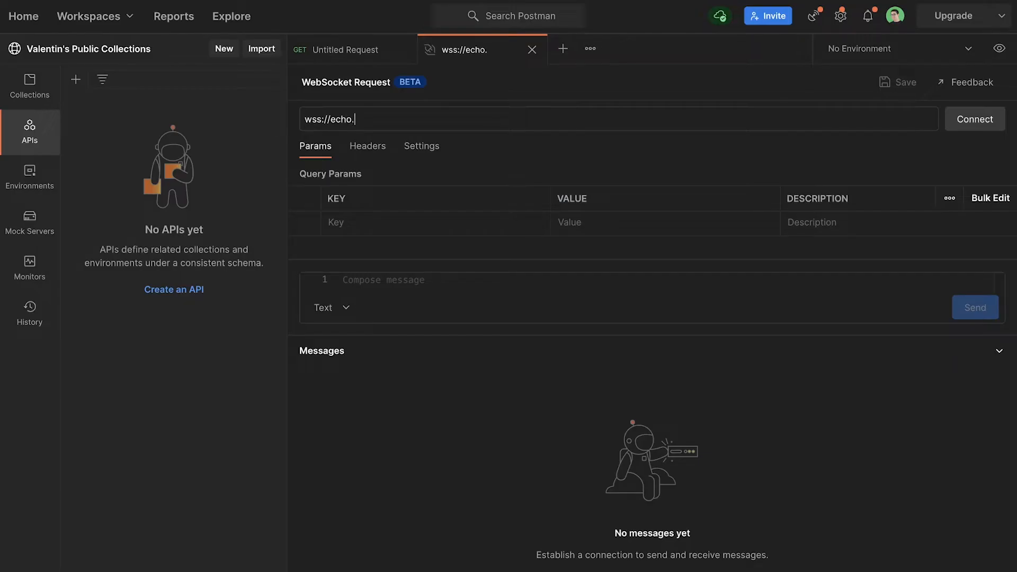
{"action": "type", "text": "websocket.org"}
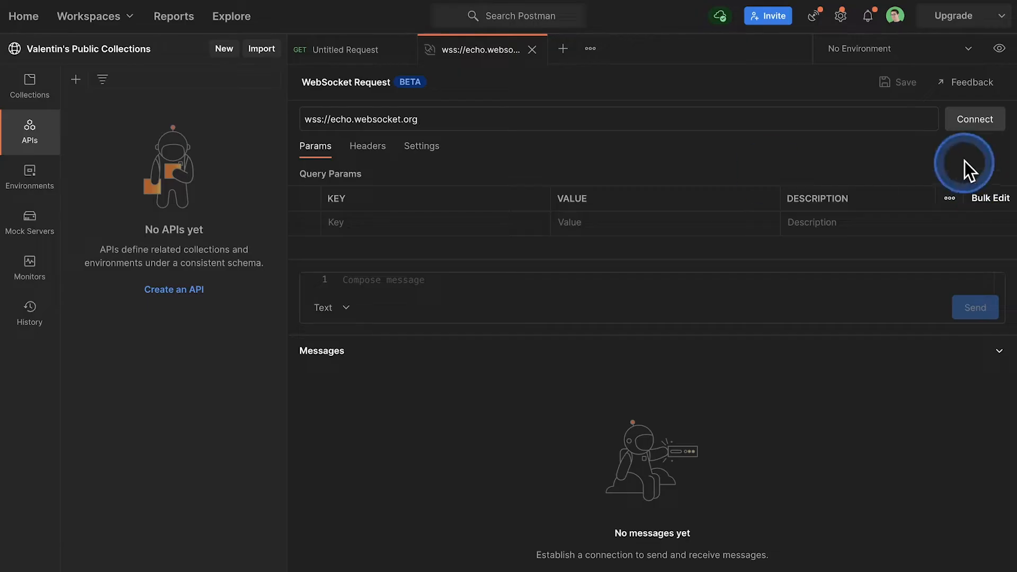
{"action": "left_click", "coordinate": [975, 118]}
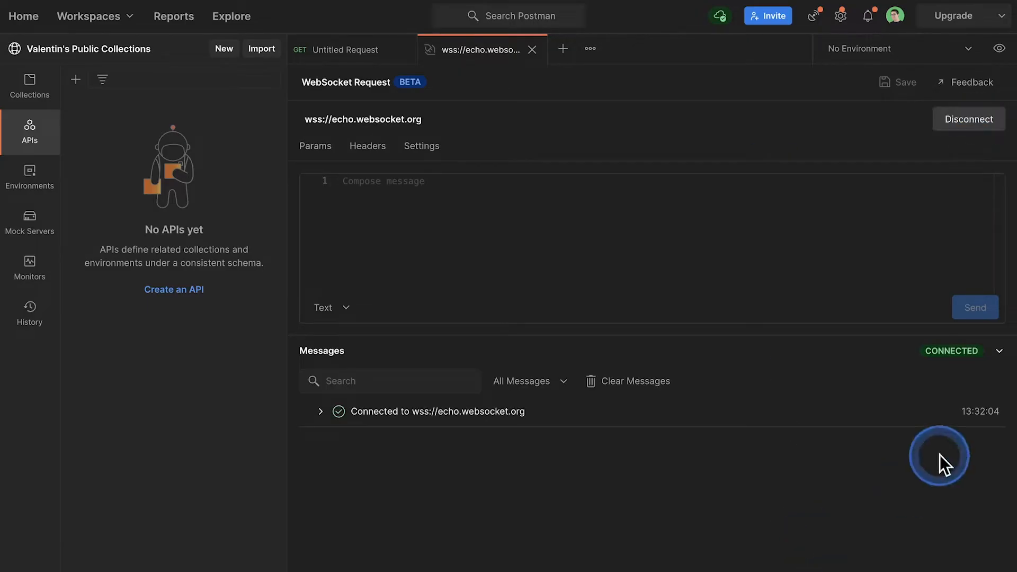
- Send 'Hello world.' and get it echoed back by the server
{"action": "left_click", "coordinate": [952, 350]}
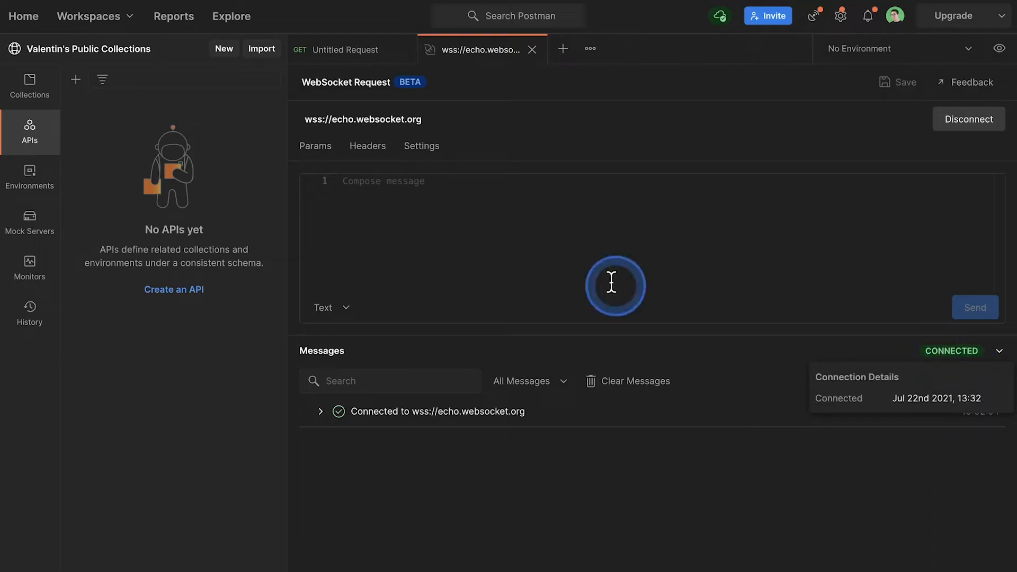
{"action": "mouse_move", "coordinate": [581, 252]}
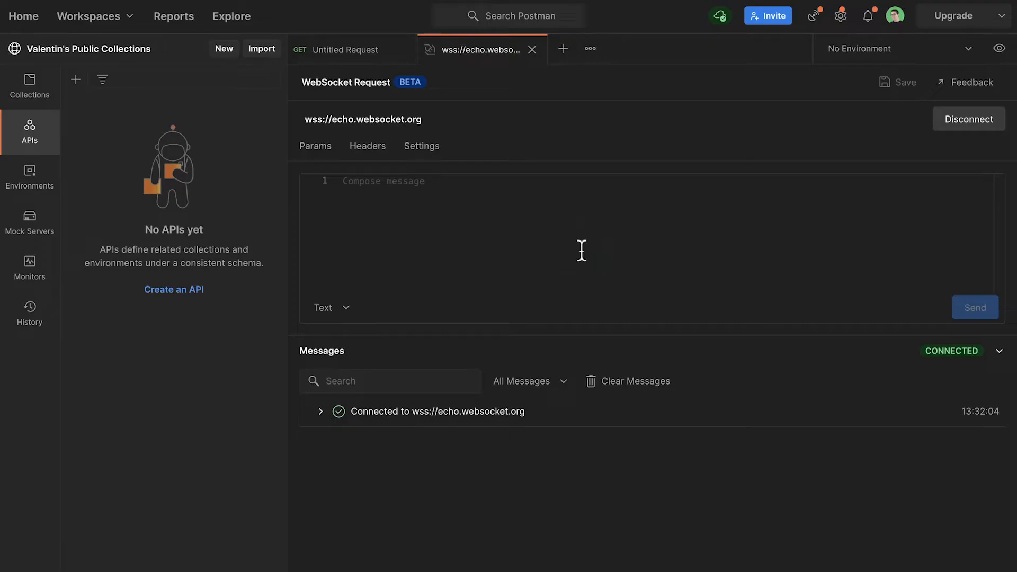
{"action": "left_click", "coordinate": [582, 251]}
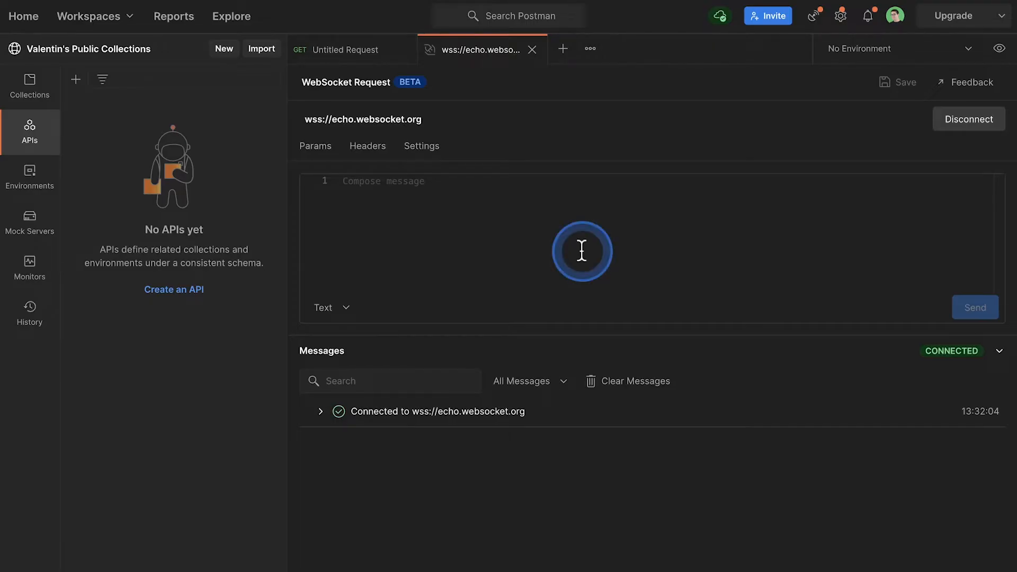
{"action": "type", "text": "Hello world."}
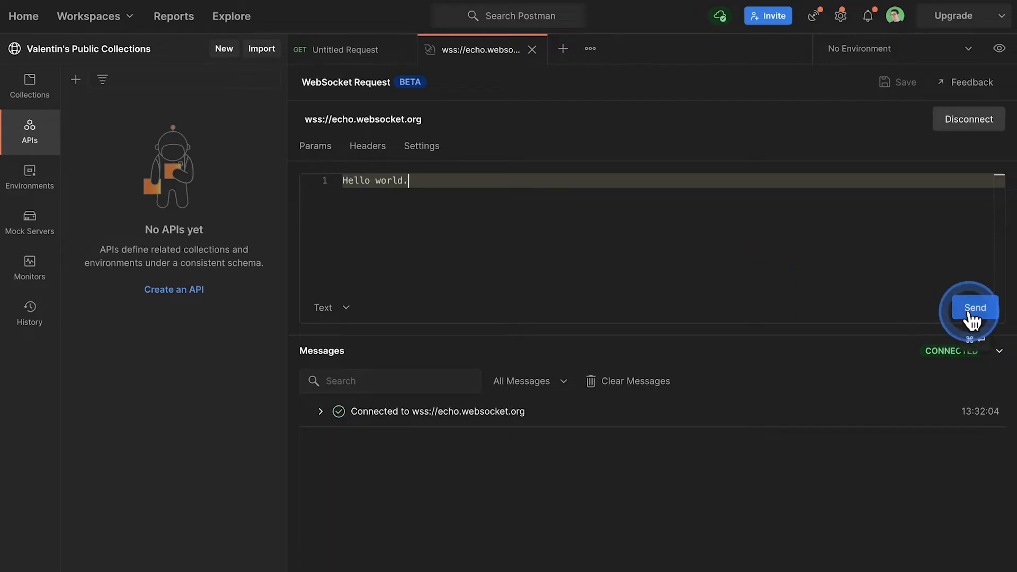
{"action": "left_click", "coordinate": [976, 308]}
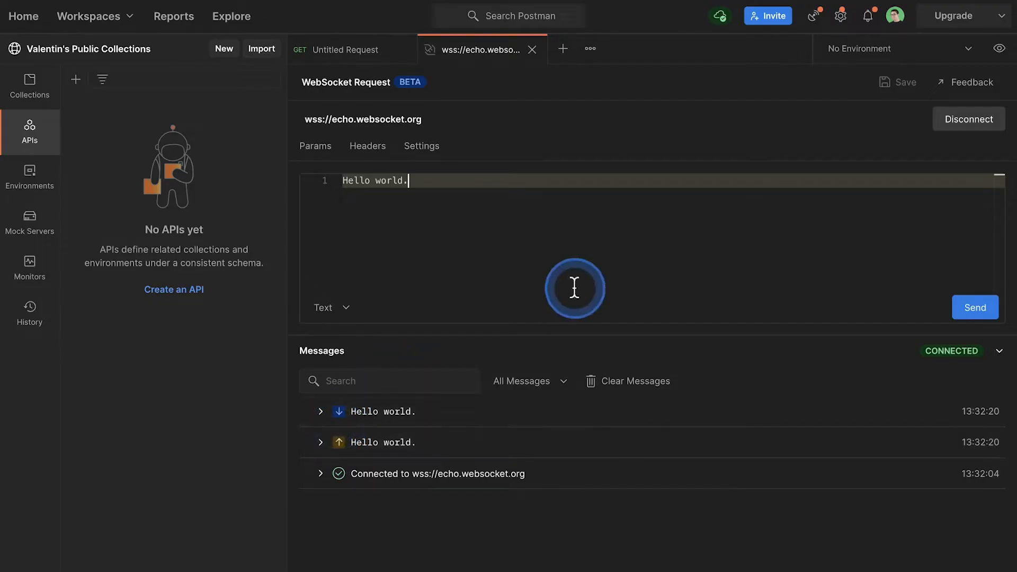
{"action": "left_click", "coordinate": [899, 82]}
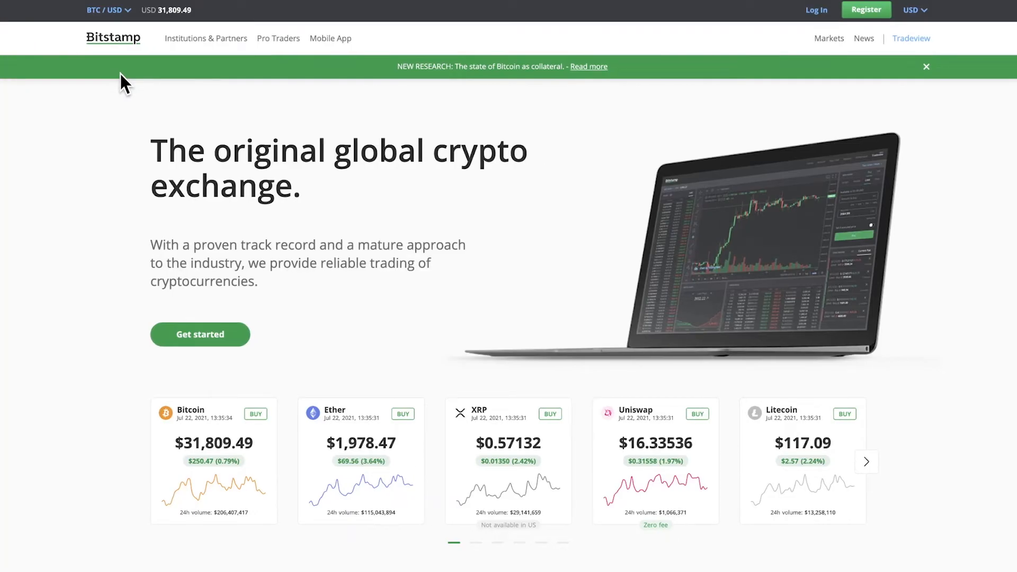
- Go from Bitstamp's Bitcoin page to the Websocket API v2 docs showing wss://ws.bitstamp.net
{"action": "left_click", "coordinate": [72, 357]}
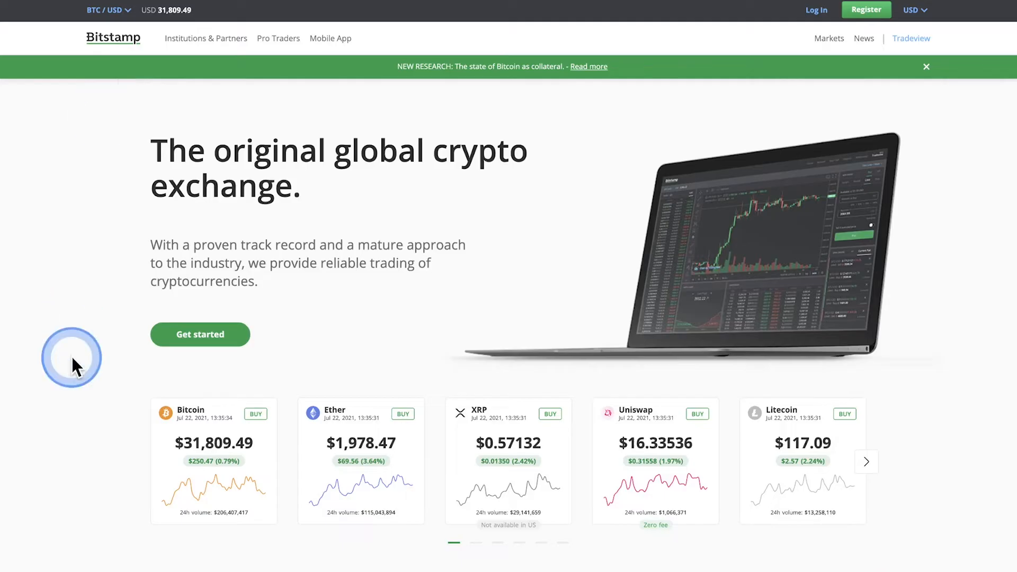
{"action": "mouse_move", "coordinate": [216, 465]}
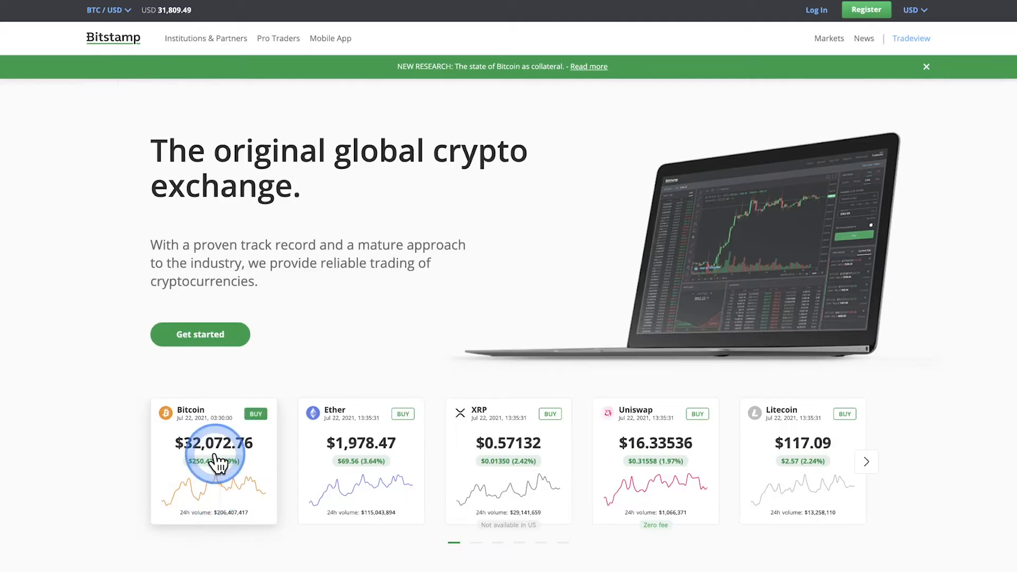
{"action": "left_click", "coordinate": [214, 460]}
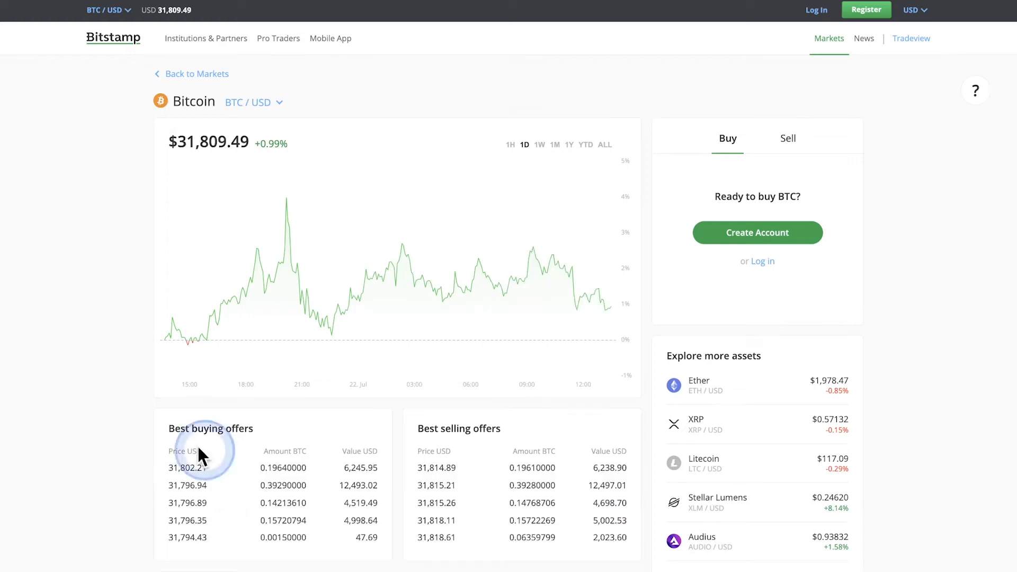
{"action": "scroll", "scroll_direction": "down", "scroll_amount": 3}
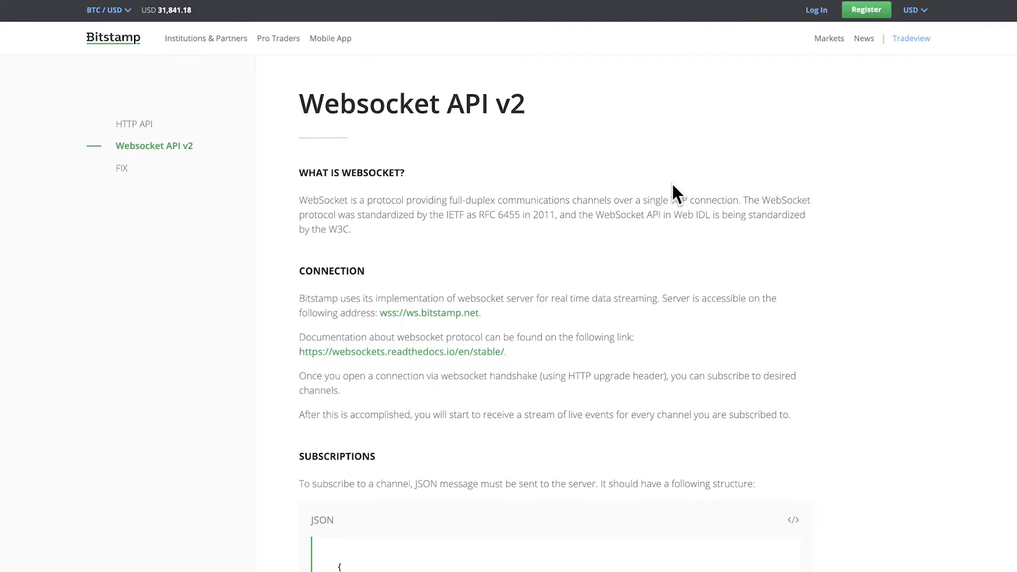
{"action": "scroll", "scroll_direction": "down", "scroll_amount": 3}
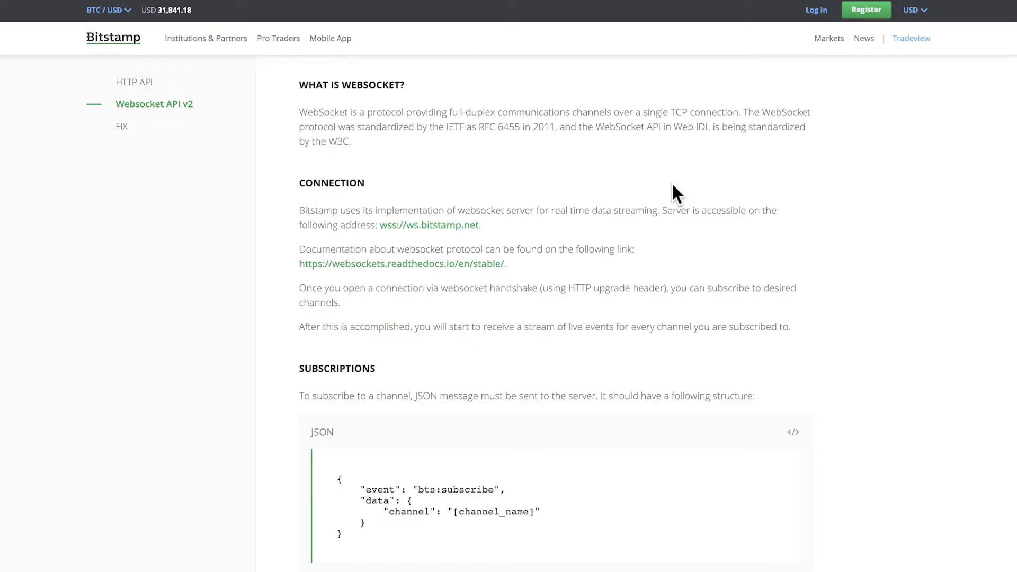
{"action": "left_click", "coordinate": [733, 217]}
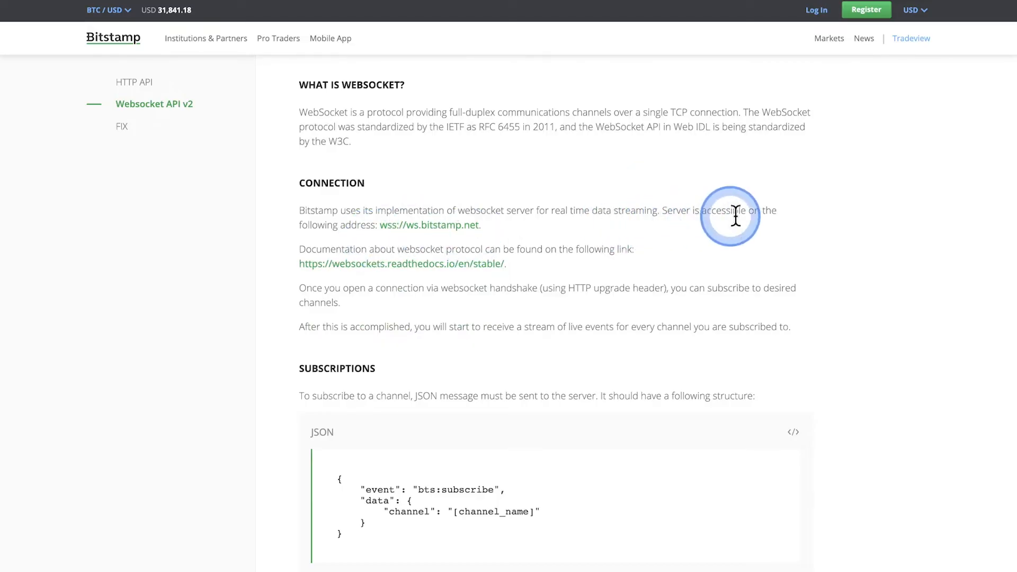
{"action": "mouse_move", "coordinate": [490, 230]}
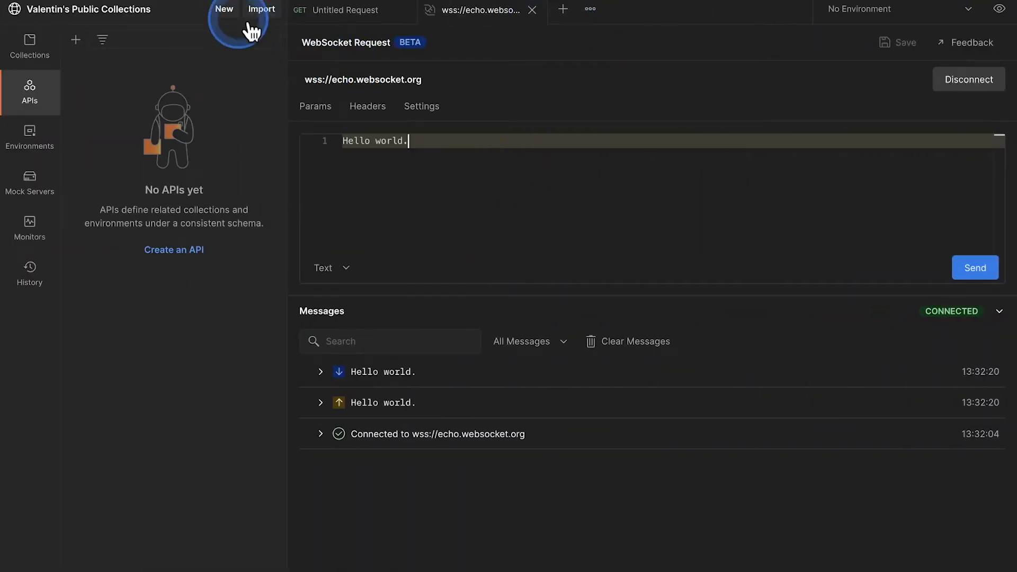
- Create a second WebSocket request connected to wss://ws.bitstamp.net, ready to compose a message
{"action": "left_click", "coordinate": [224, 10]}
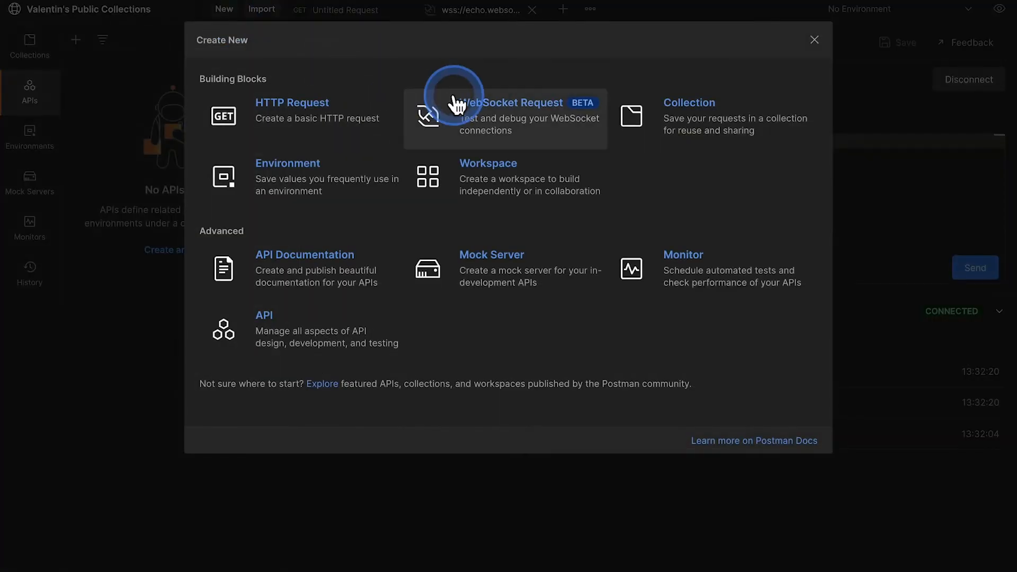
{"action": "left_click", "coordinate": [509, 103]}
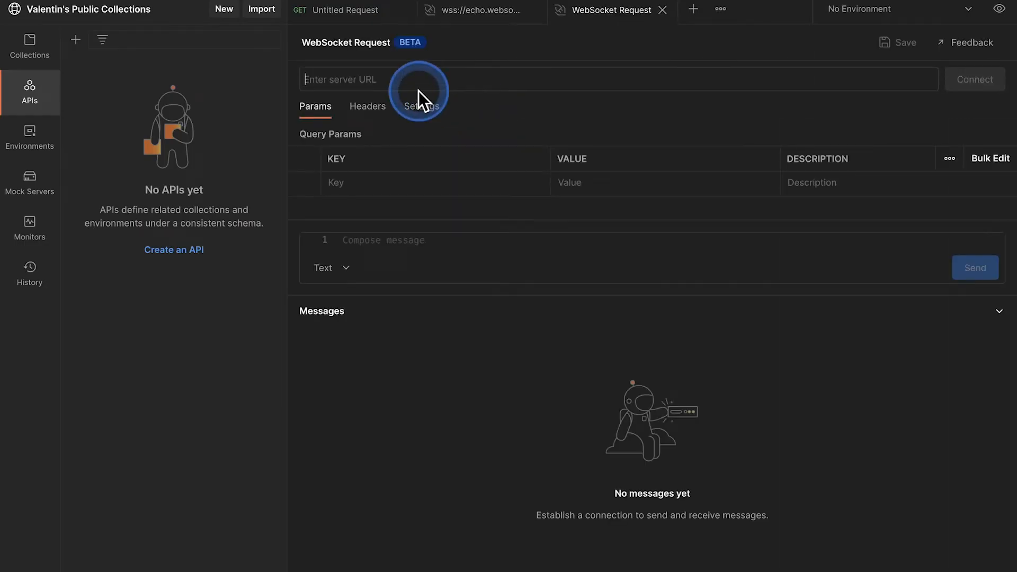
{"action": "type", "text": "wss://ws.bitstamp.net."}
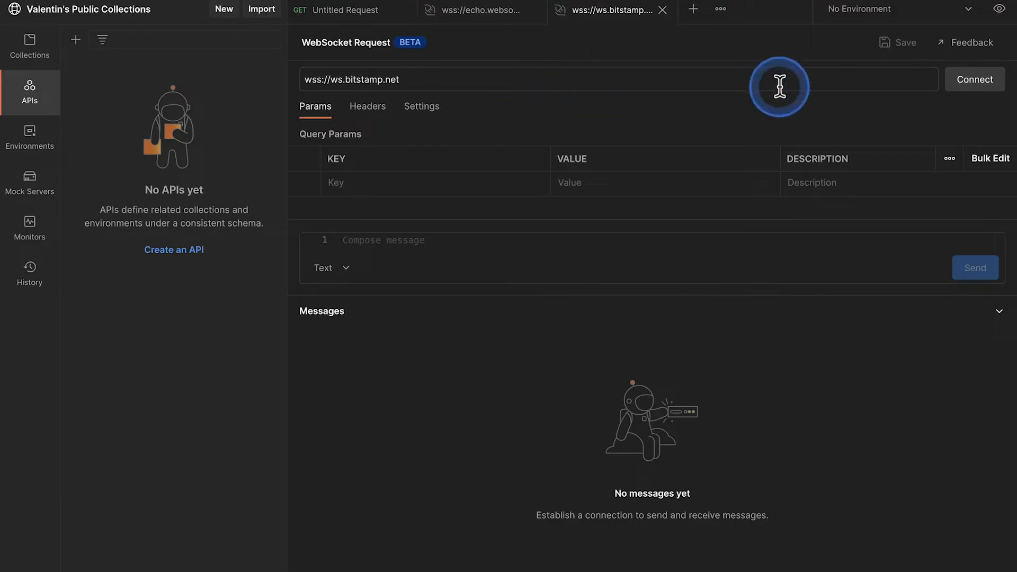
{"action": "left_click", "coordinate": [975, 79]}
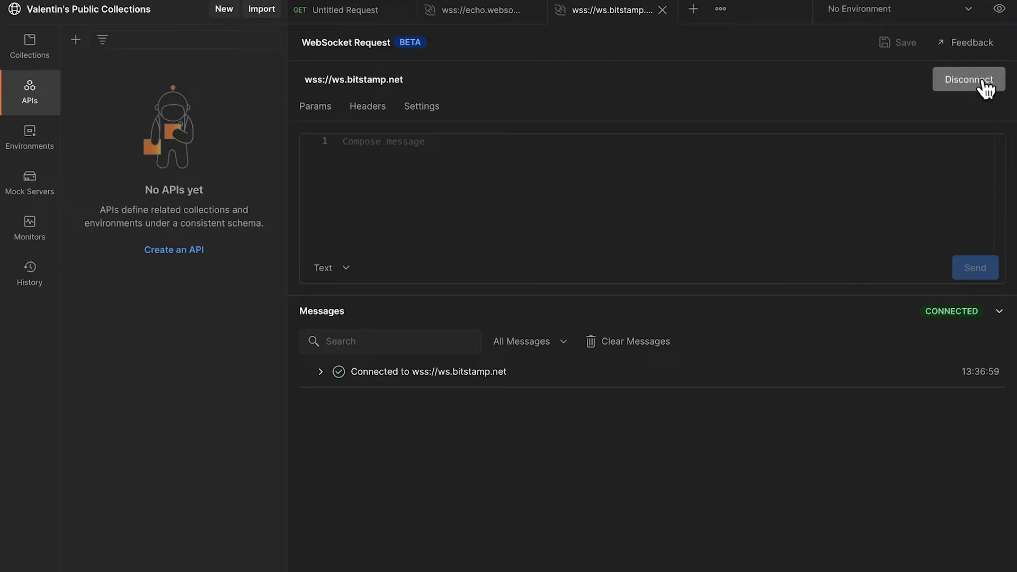
{"action": "left_click", "coordinate": [611, 205]}
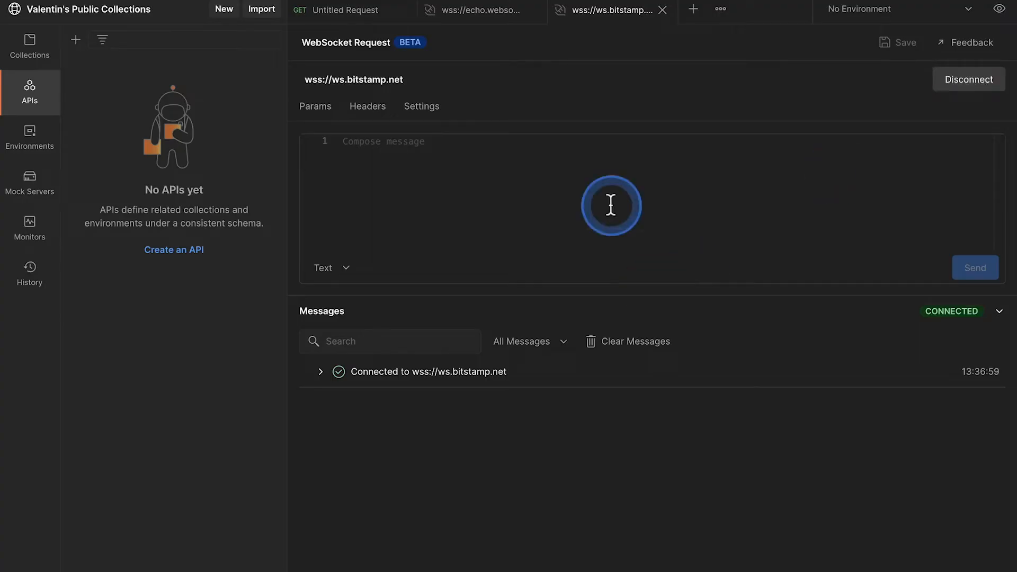
{"action": "left_click", "coordinate": [611, 205]}
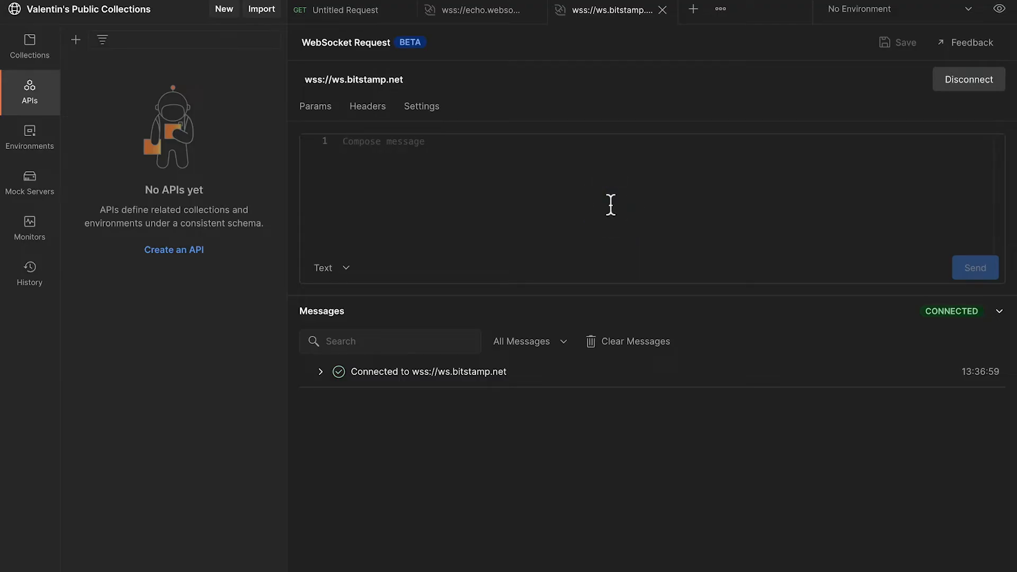
- Send plain 'Hello world!' and expand the Incorrect JSON format error reply
{"action": "type", "text": "He"}
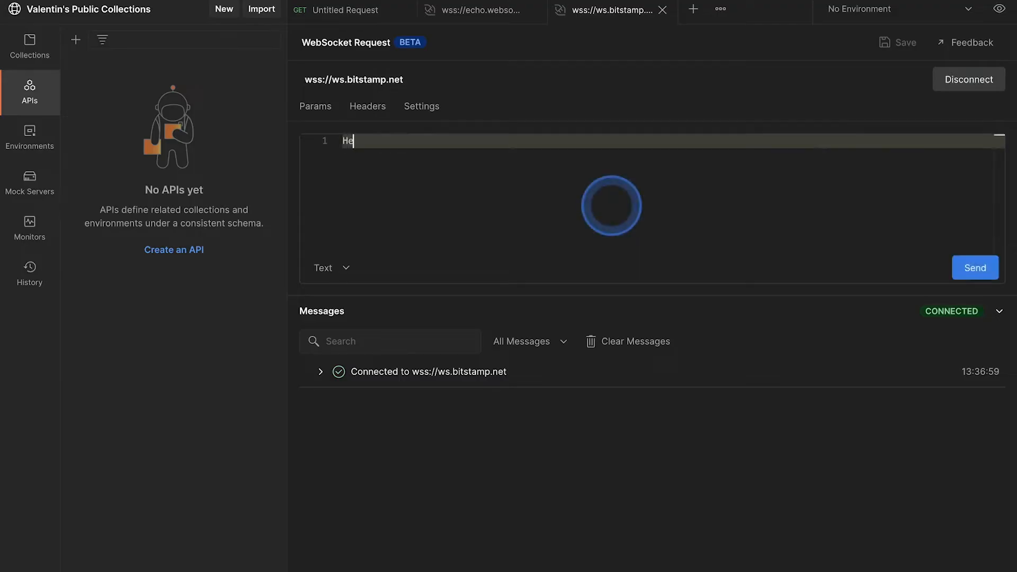
{"action": "type", "text": "ll world"}
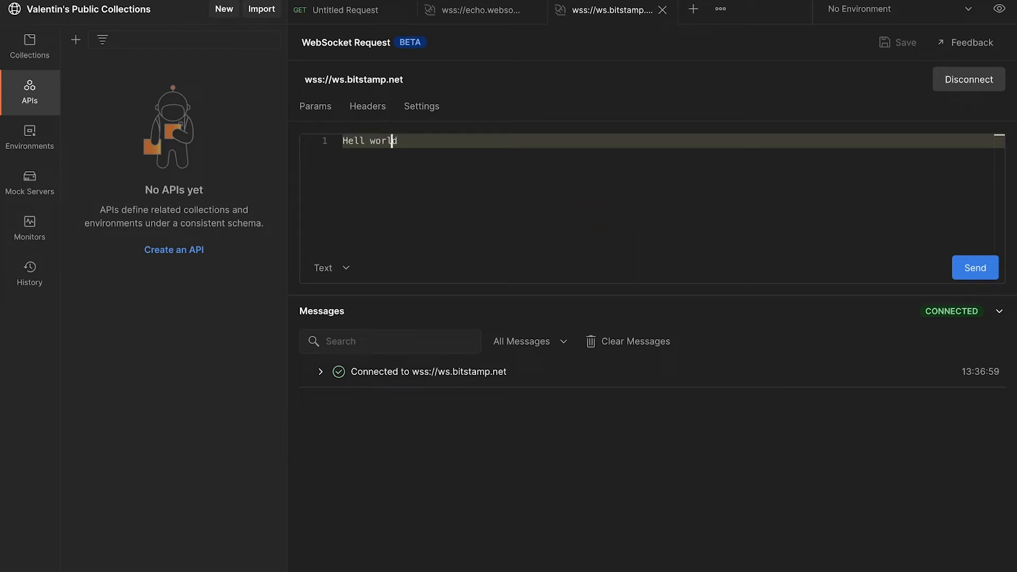
{"action": "left_click", "coordinate": [976, 267]}
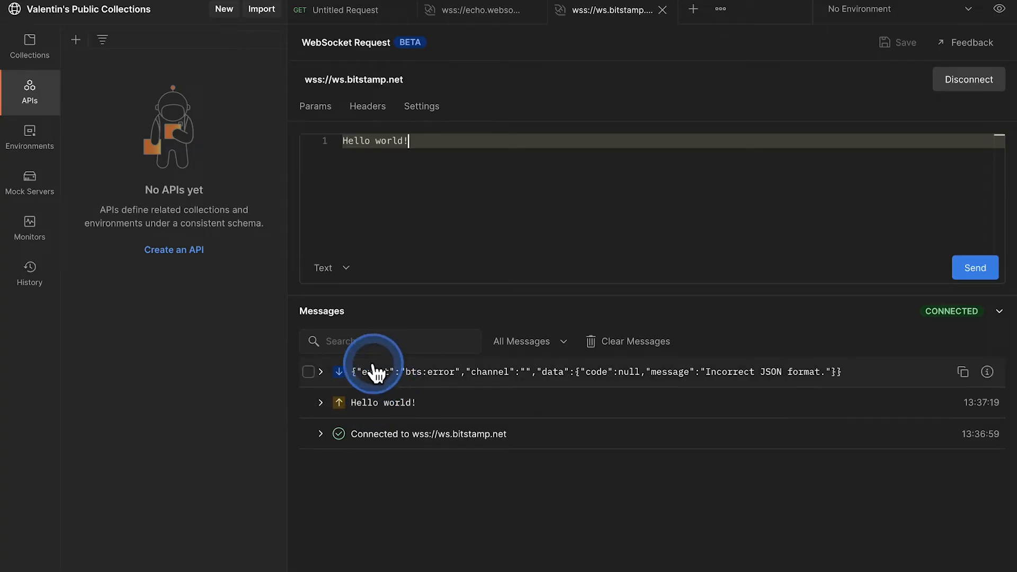
{"action": "left_click", "coordinate": [383, 372]}
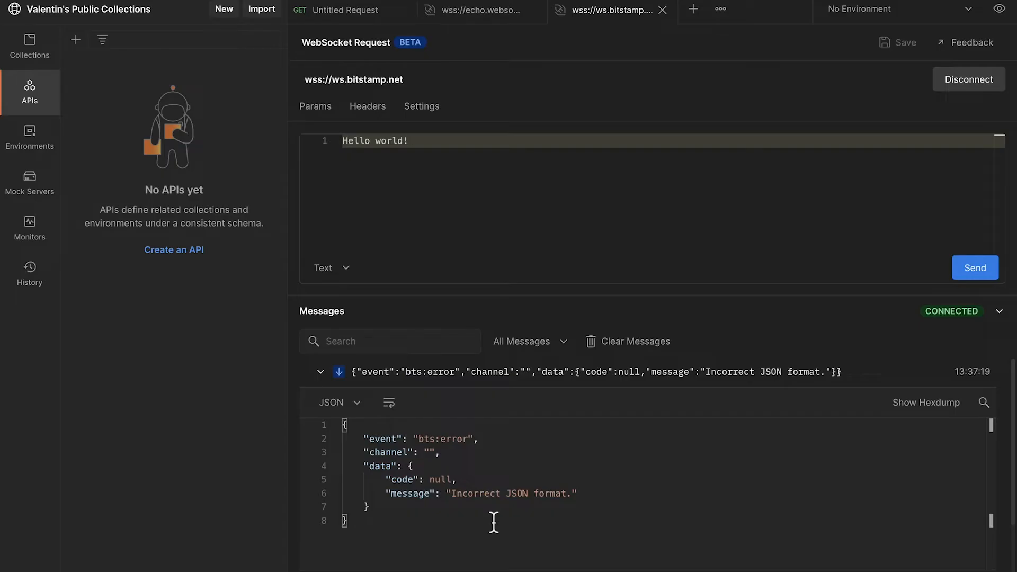
- Switch the message type to JSON and resend it as a {"msg": ...} object
{"action": "left_click", "coordinate": [331, 268]}
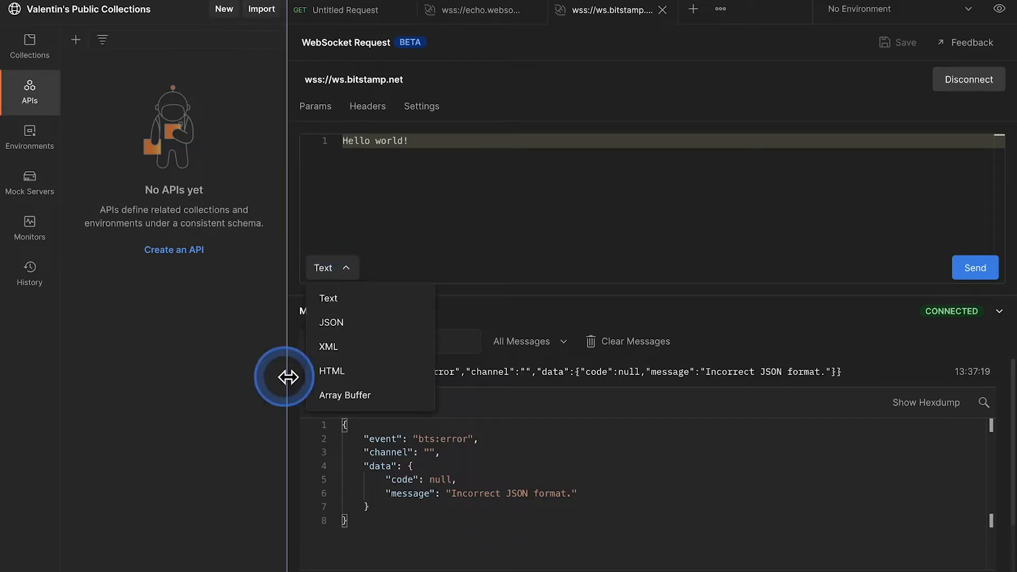
{"action": "left_click", "coordinate": [331, 322]}
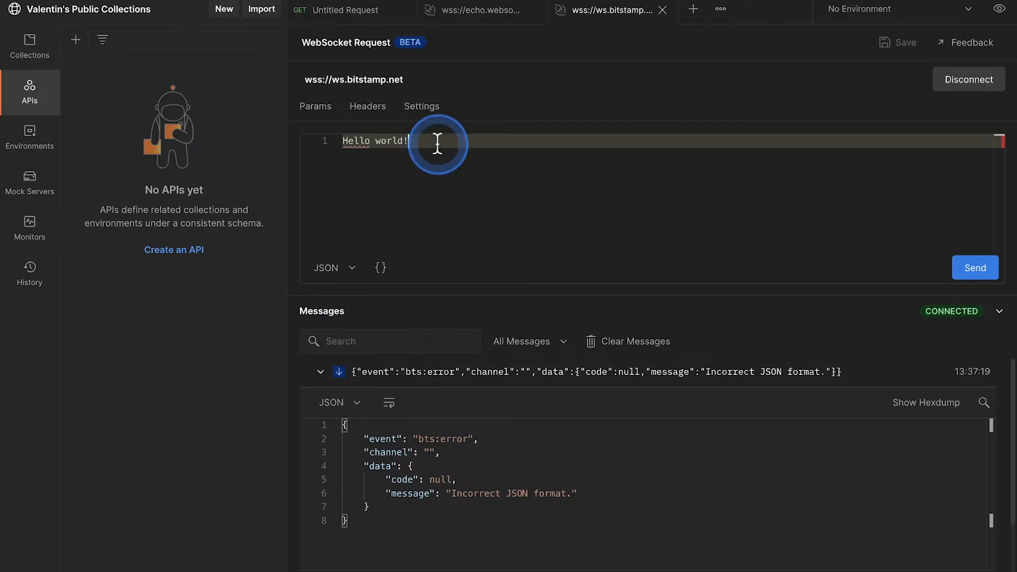
{"action": "type", "text": "{\"msg\": \""}
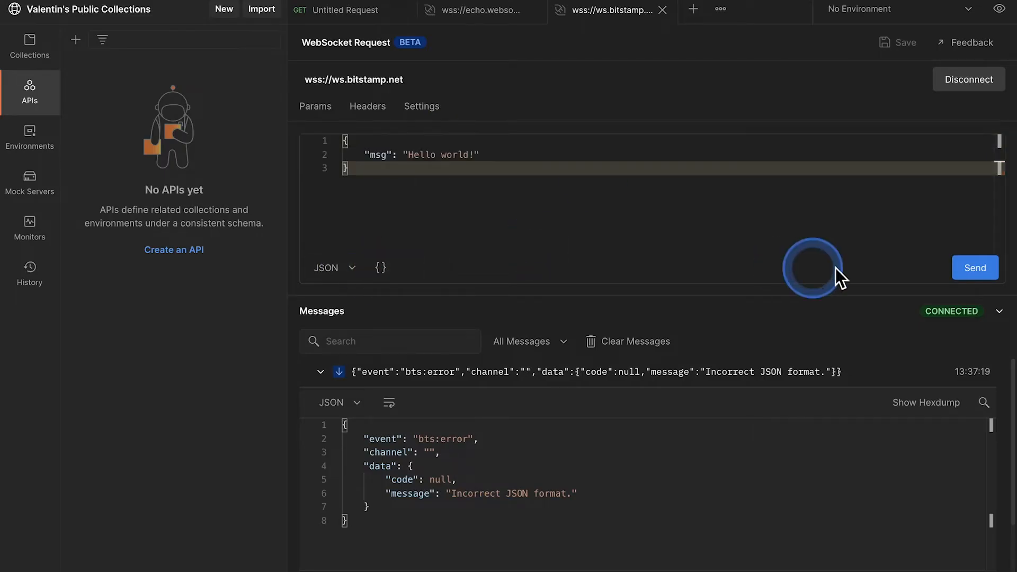
{"action": "left_click", "coordinate": [976, 267]}
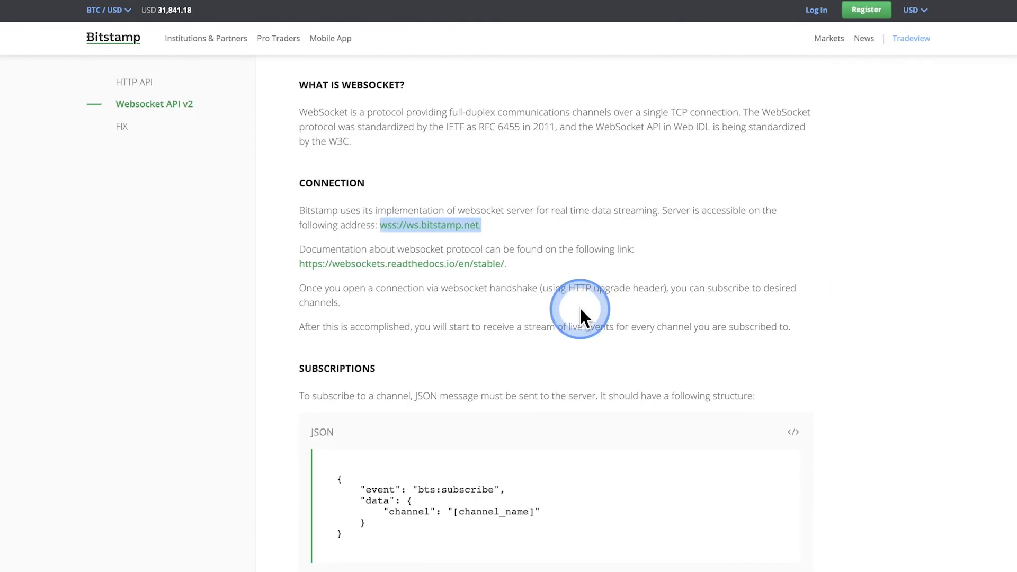
- Select the bts:subscribe JSON example in the docs' Subscriptions section
{"action": "scroll", "scroll_direction": "down", "scroll_amount": 3}
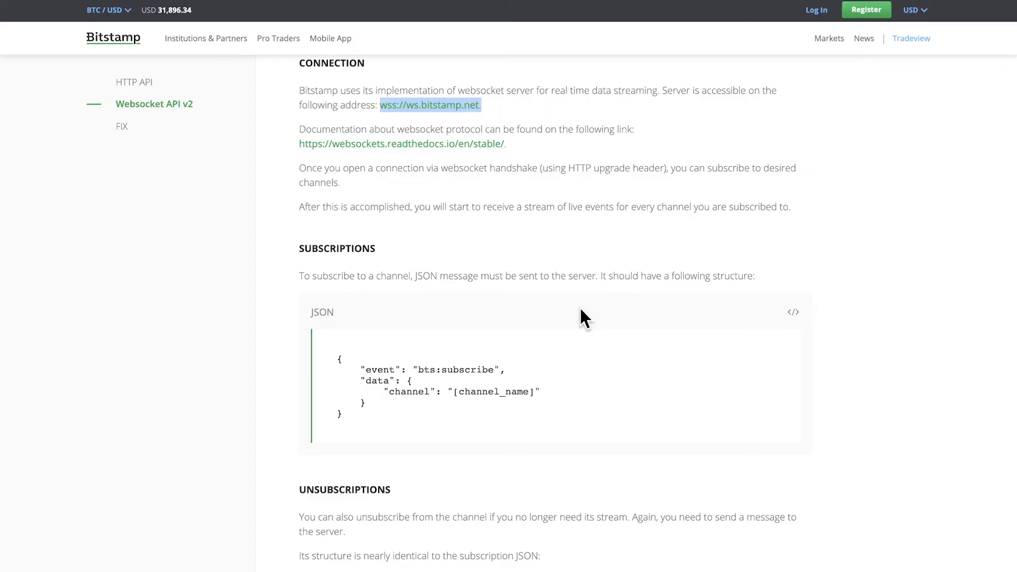
{"action": "left_click", "coordinate": [353, 369]}
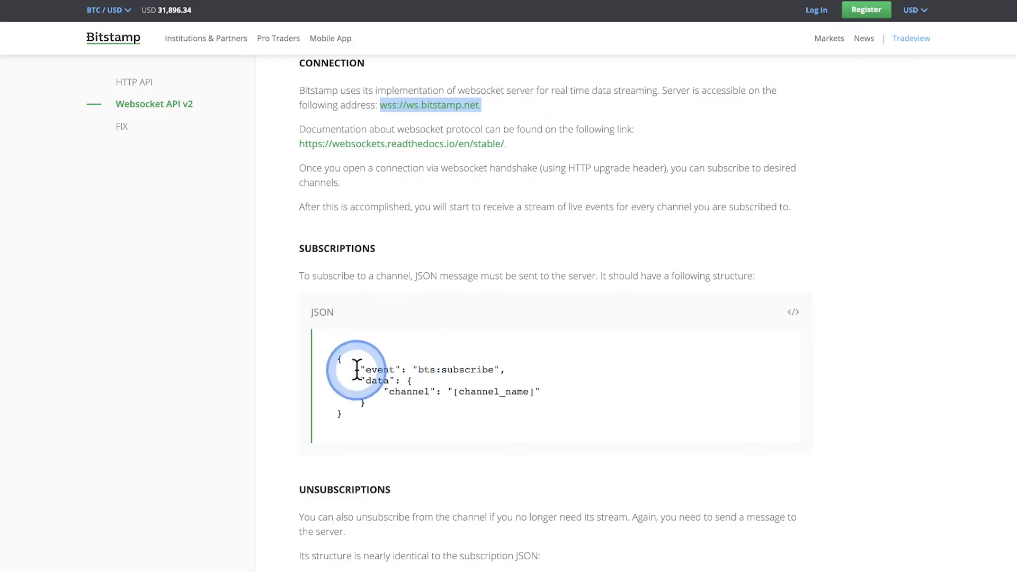
{"action": "left_click_drag", "start_coordinate": [357, 370], "coordinate": [357, 413]}
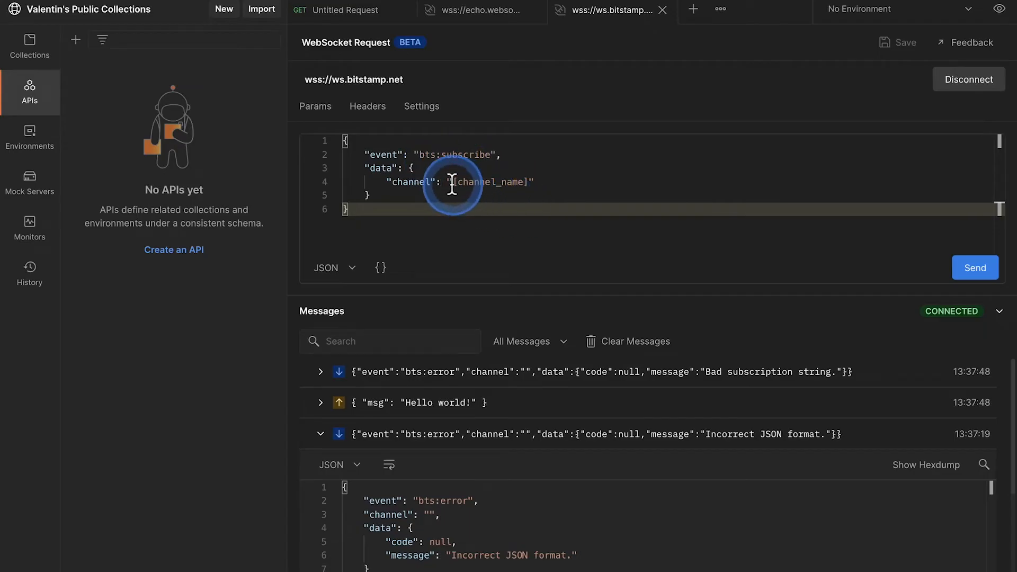
- Replace the channel placeholder with live_trades_btcusd and send the subscription
{"action": "double_click", "coordinate": [491, 182]}
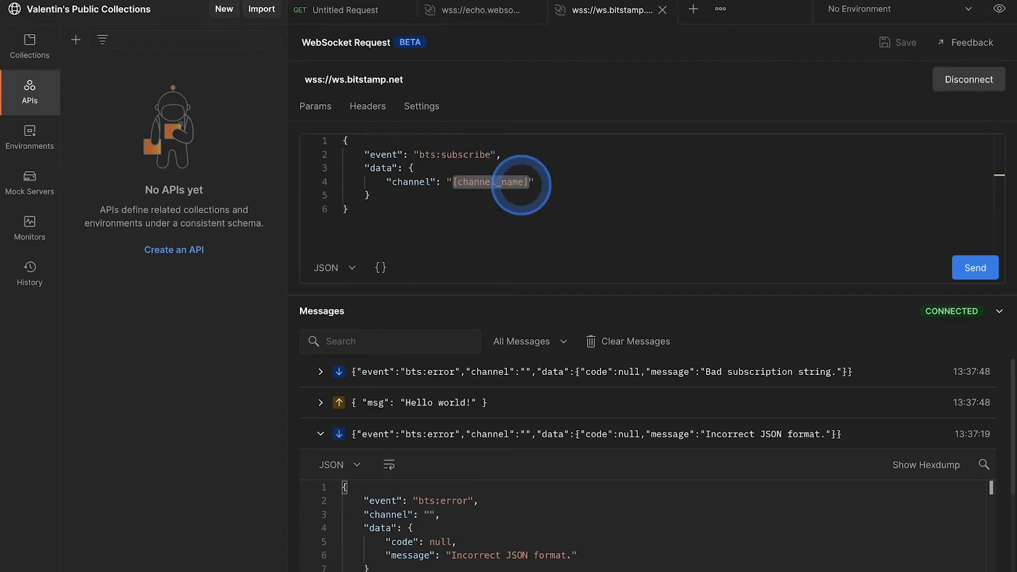
{"action": "type", "text": "live_trades"}
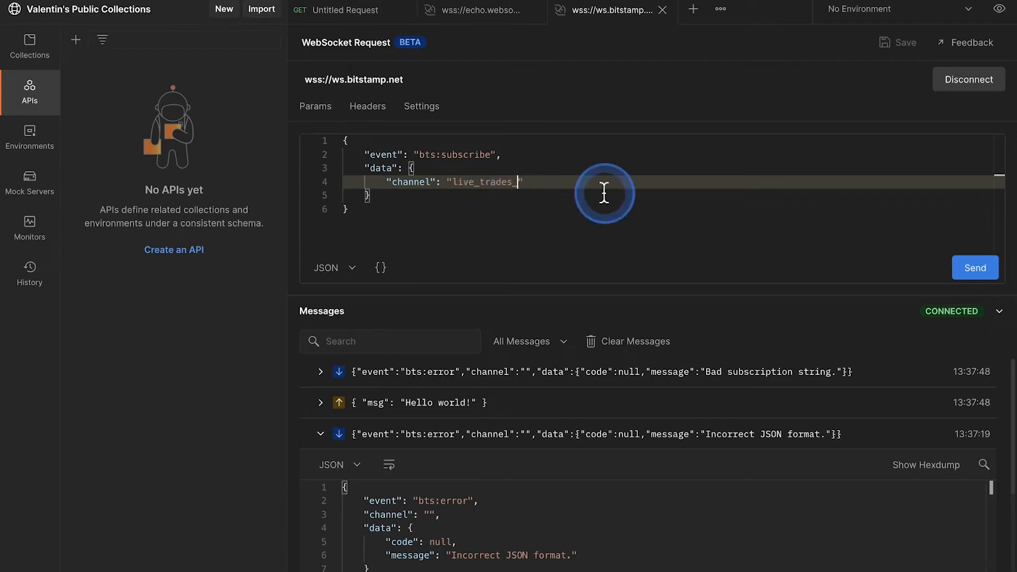
{"action": "type", "text": "btcusd"}
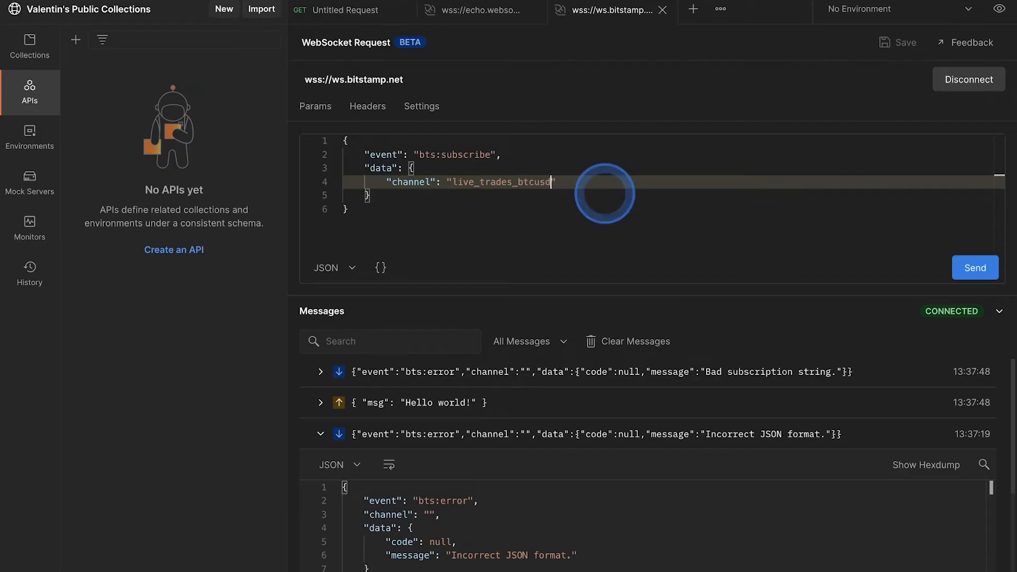
{"action": "left_click", "coordinate": [975, 267]}
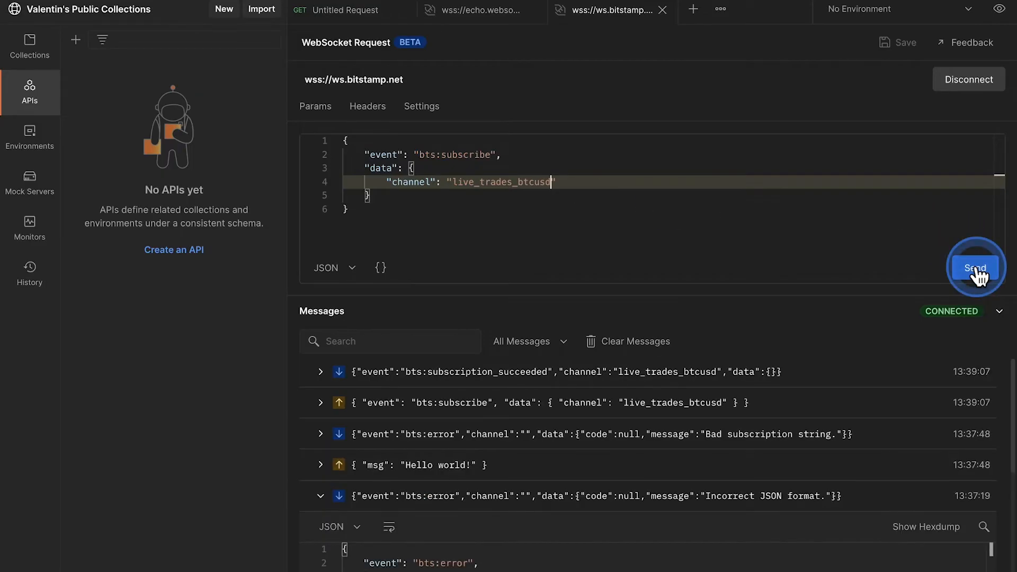
{"action": "left_click", "coordinate": [975, 268]}
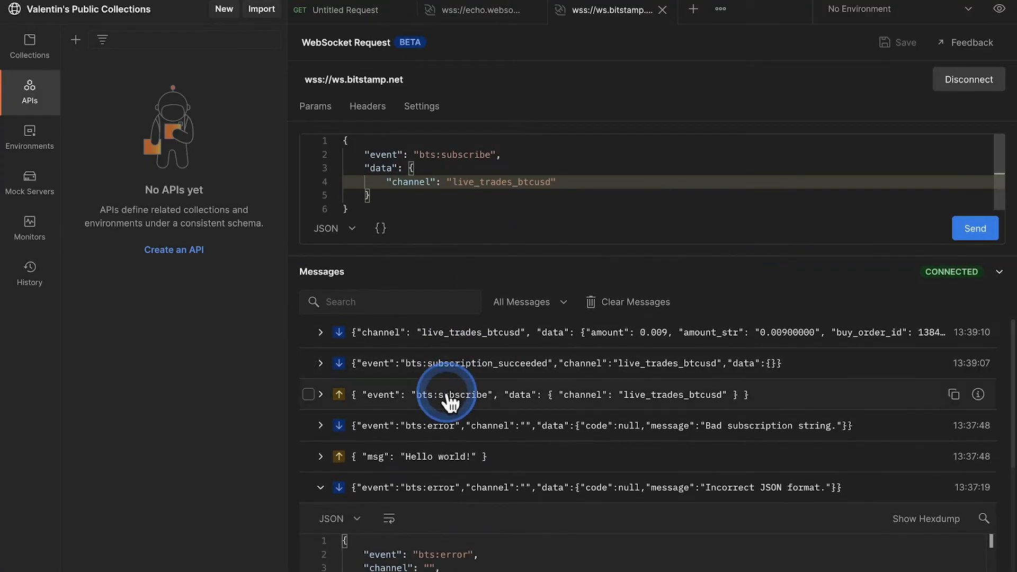
- Expand a streamed BTC/USD trade message to read its amount and price
{"action": "left_click", "coordinate": [470, 364]}
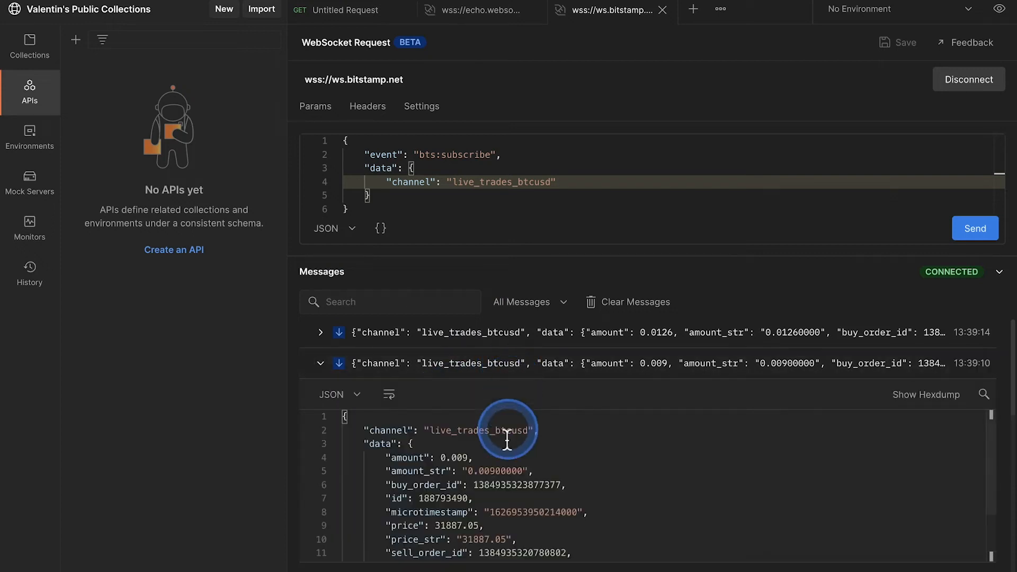
{"action": "scroll", "scroll_direction": "down", "scroll_amount": 3}
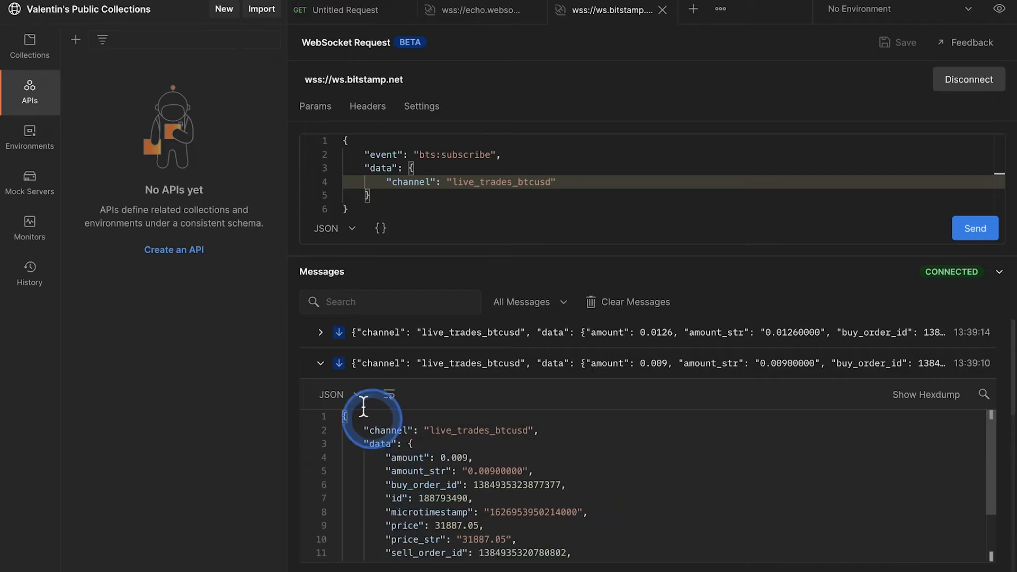
{"action": "left_click", "coordinate": [321, 364]}
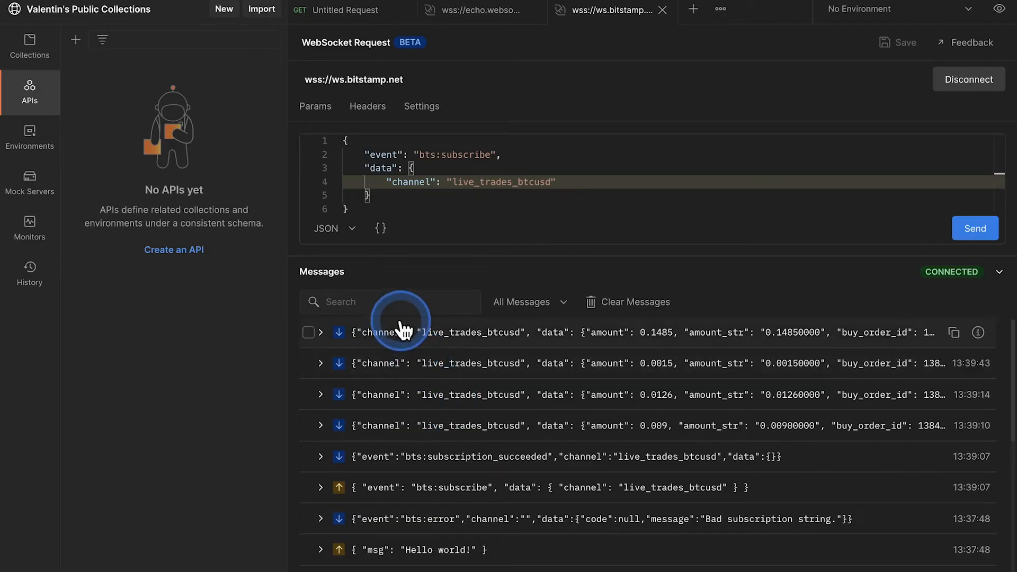
{"action": "left_click", "coordinate": [376, 302]}
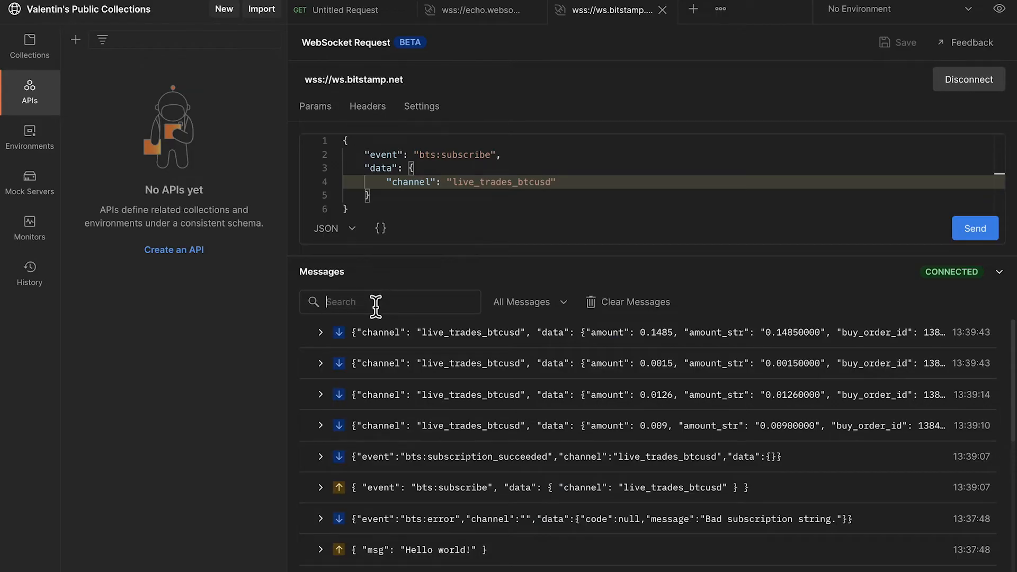
{"action": "left_click", "coordinate": [528, 302]}
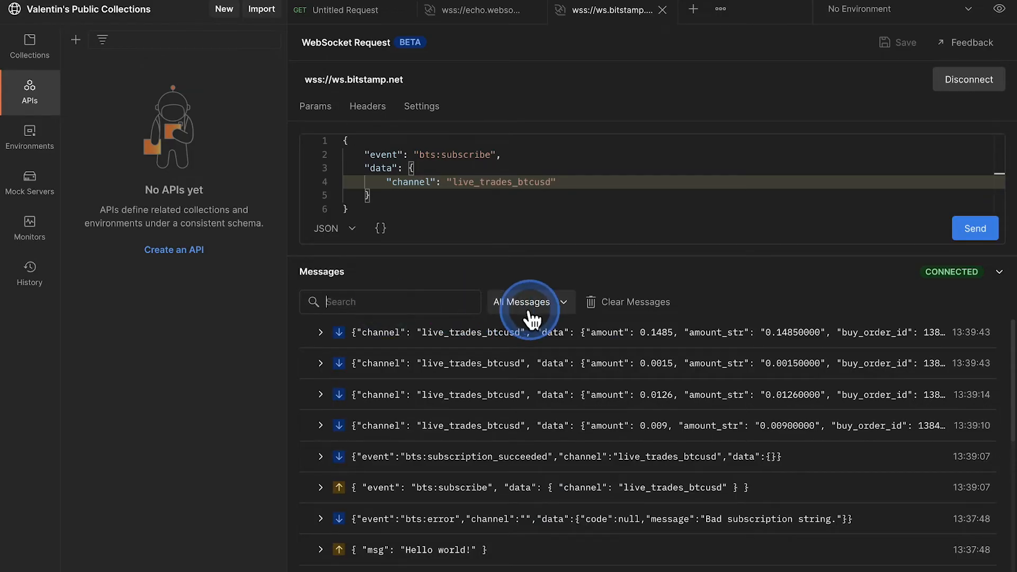
{"action": "left_click", "coordinate": [528, 302]}
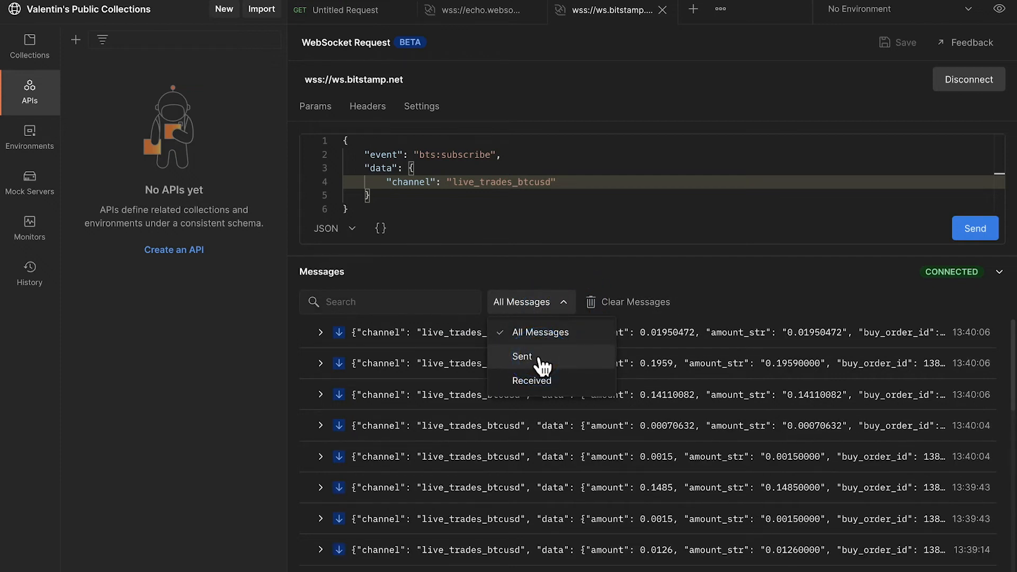
{"action": "left_click", "coordinate": [532, 380]}
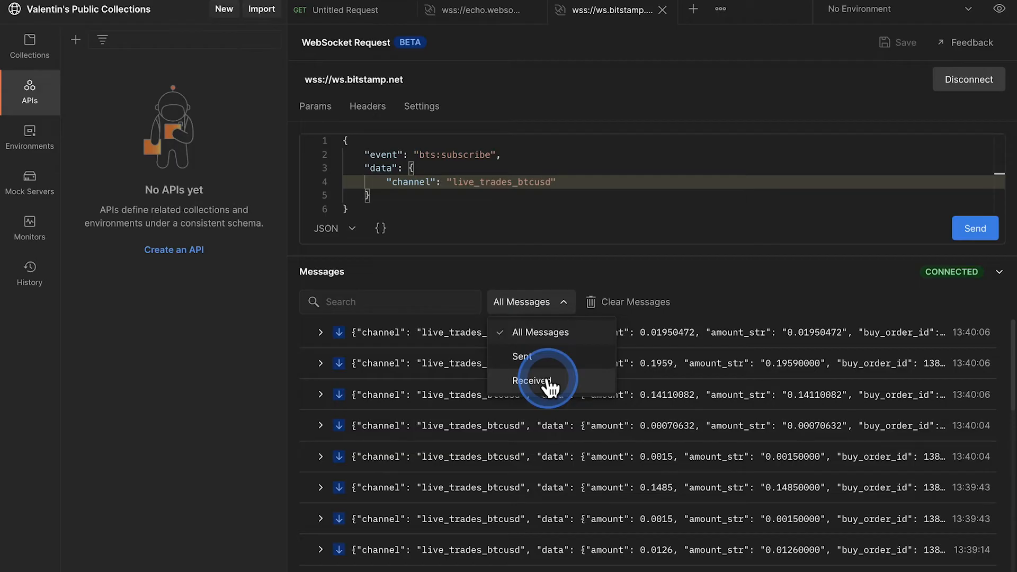
{"action": "left_click", "coordinate": [532, 380]}
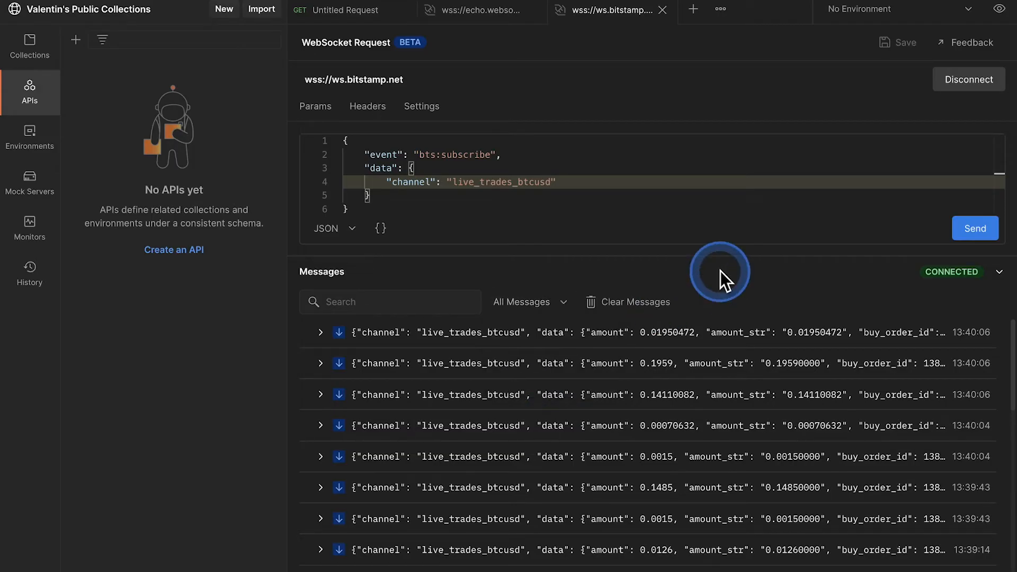
{"action": "mouse_move", "coordinate": [644, 298]}
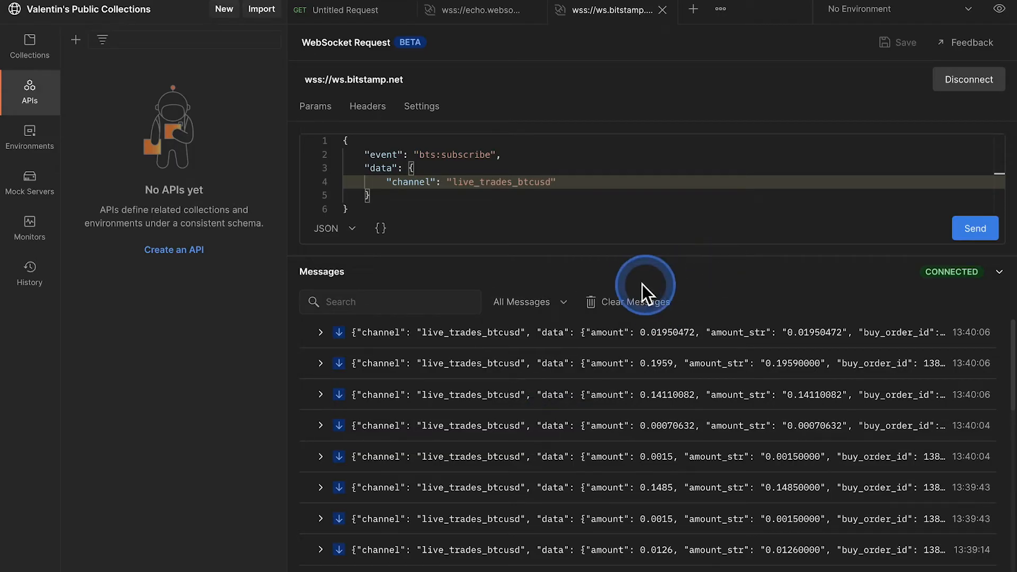
{"action": "mouse_move", "coordinate": [563, 318]}
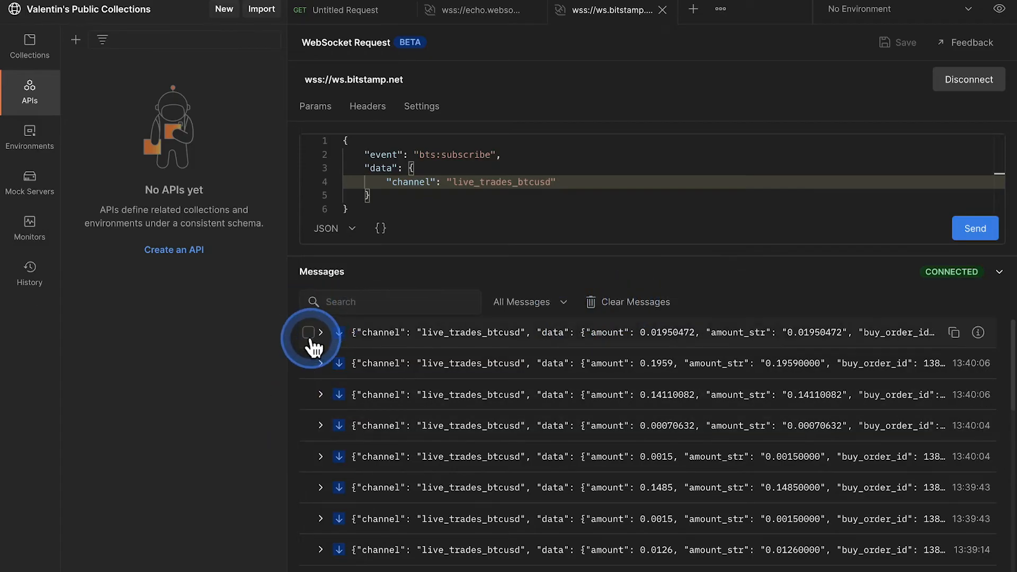
- Select the newest trade and the 'Hello world!' message to show 2m 46.3s apart
{"action": "left_click", "coordinate": [309, 333]}
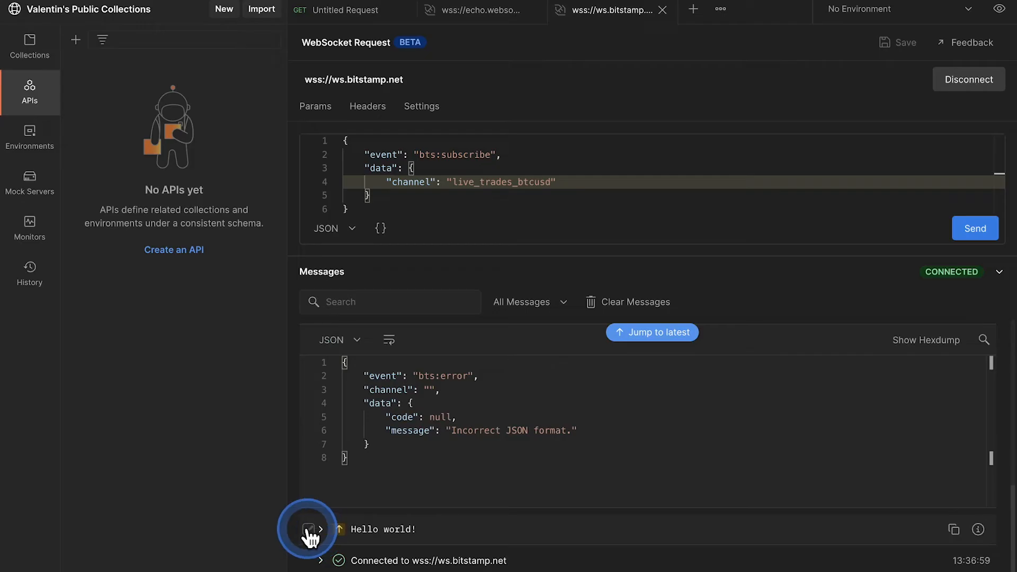
{"action": "left_click", "coordinate": [308, 529]}
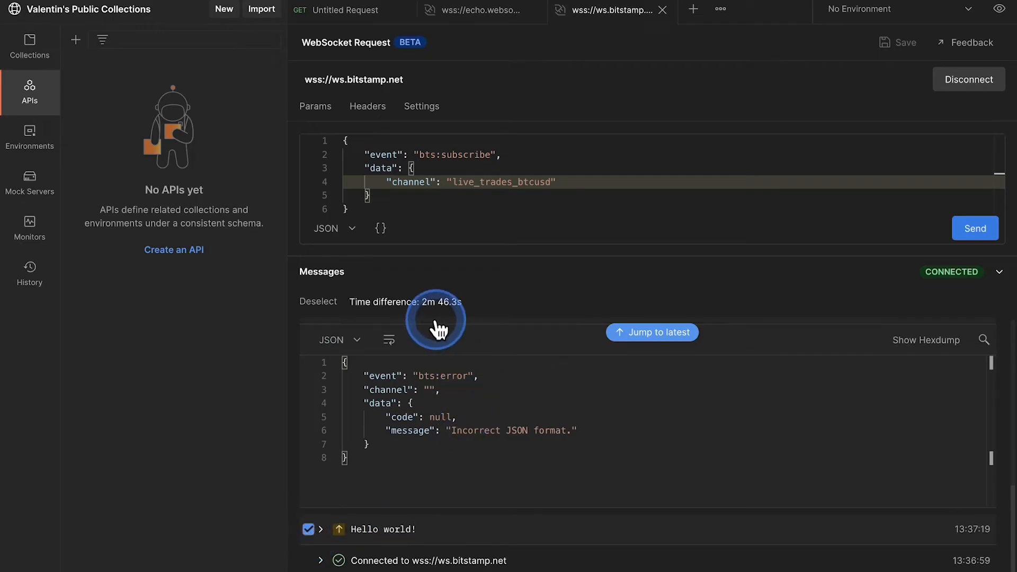
{"action": "mouse_move", "coordinate": [503, 300]}
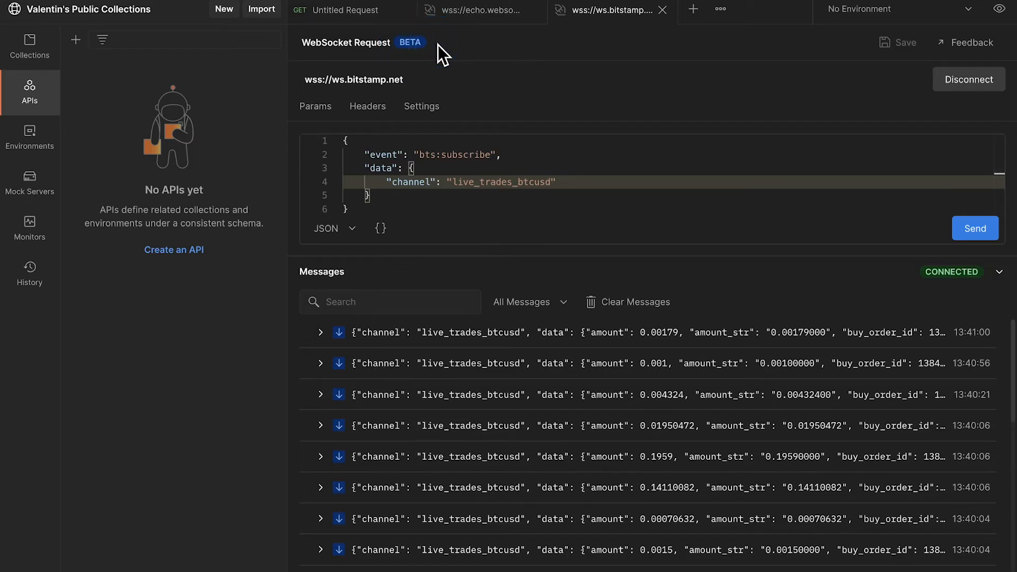
{"action": "left_click", "coordinate": [405, 79]}
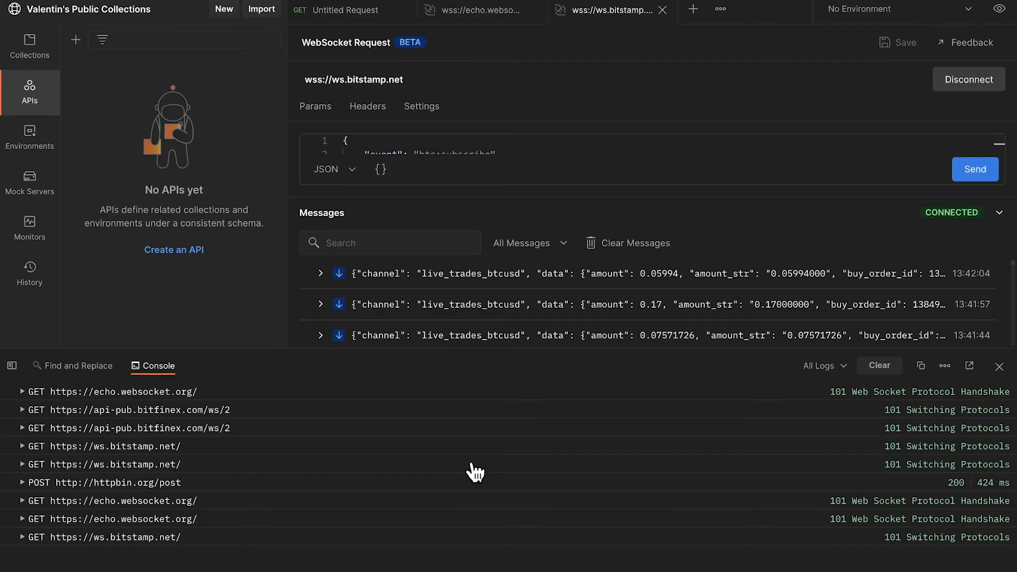
- Review the Console's WebSocket handshake and protocol-switch entries, then close it
{"action": "left_click", "coordinate": [930, 419]}
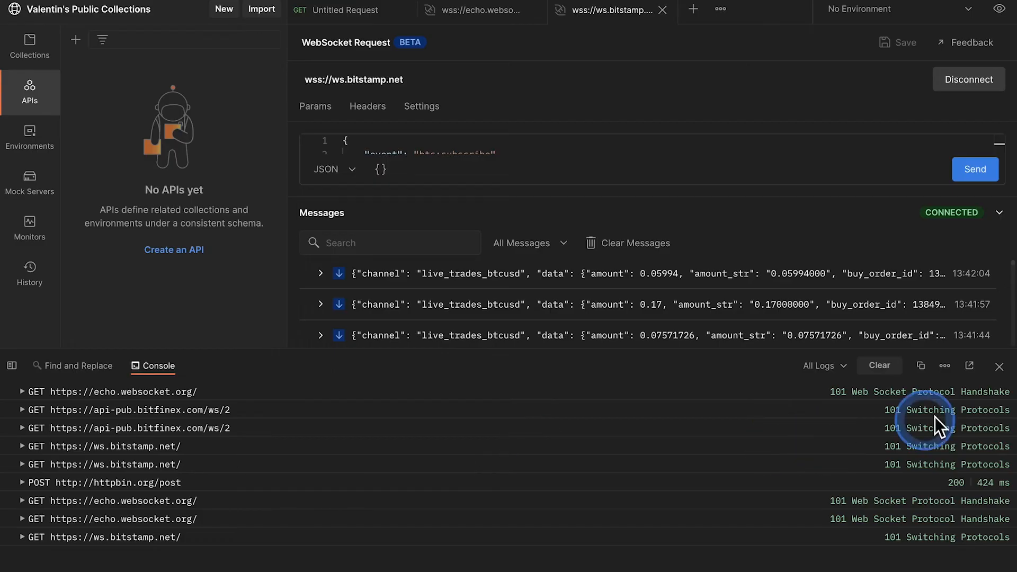
{"action": "mouse_move", "coordinate": [794, 434]}
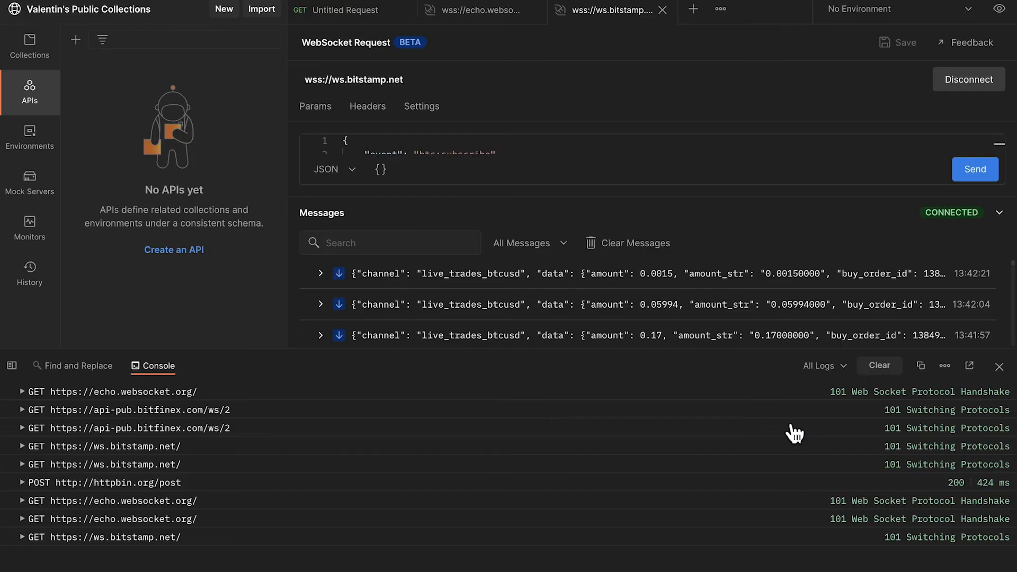
{"action": "left_click", "coordinate": [921, 365]}
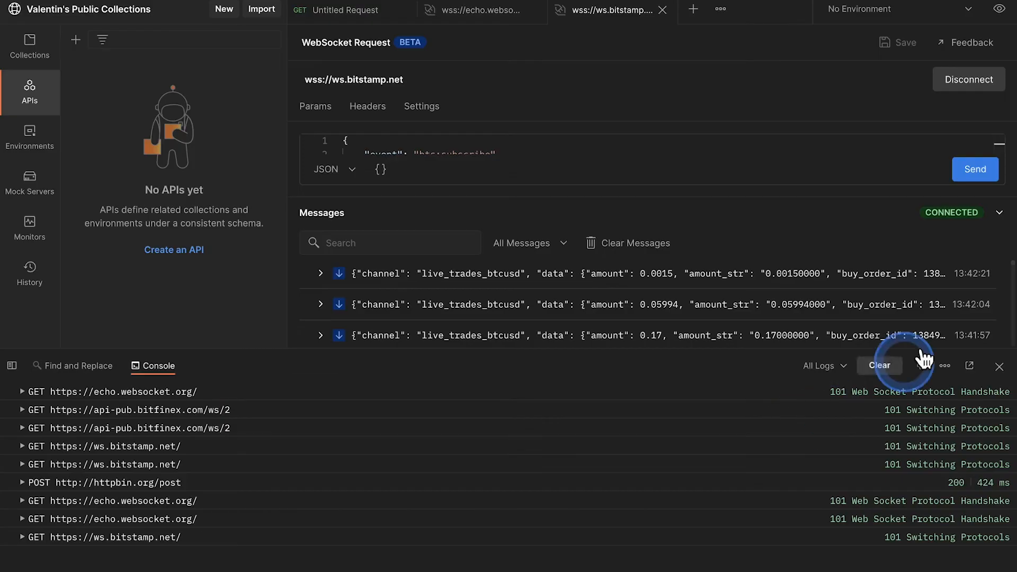
{"action": "left_click", "coordinate": [999, 366]}
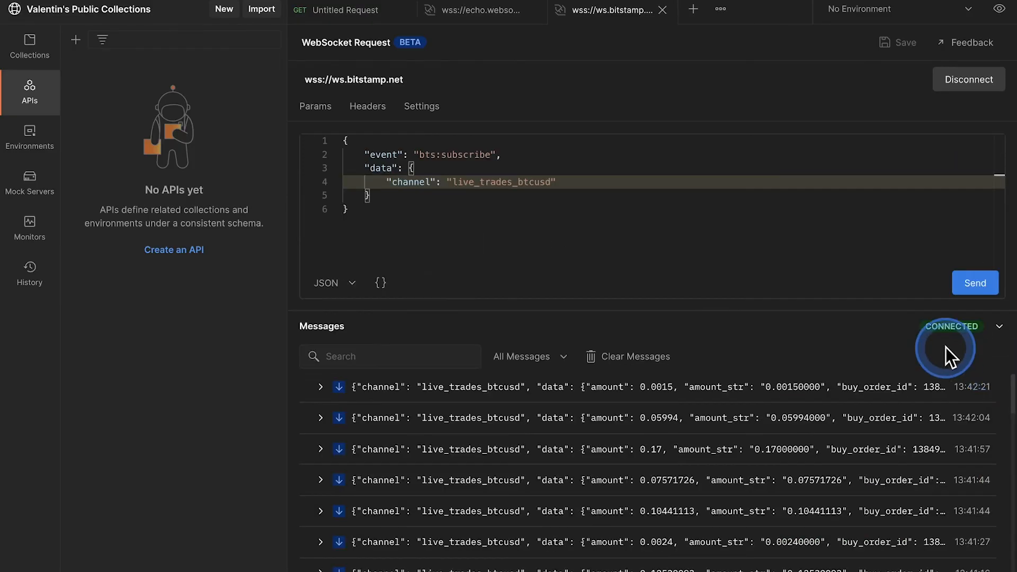
{"action": "mouse_move", "coordinate": [950, 360]}
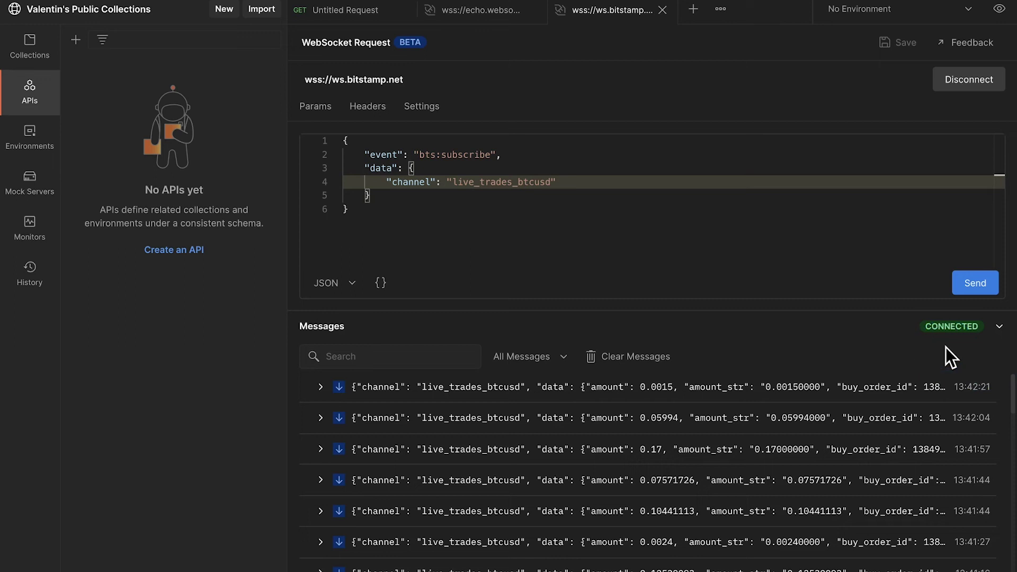
- Disconnect from wss://ws.bitstamp.net and reconnect, clearing the message log
{"action": "left_click", "coordinate": [921, 139]}
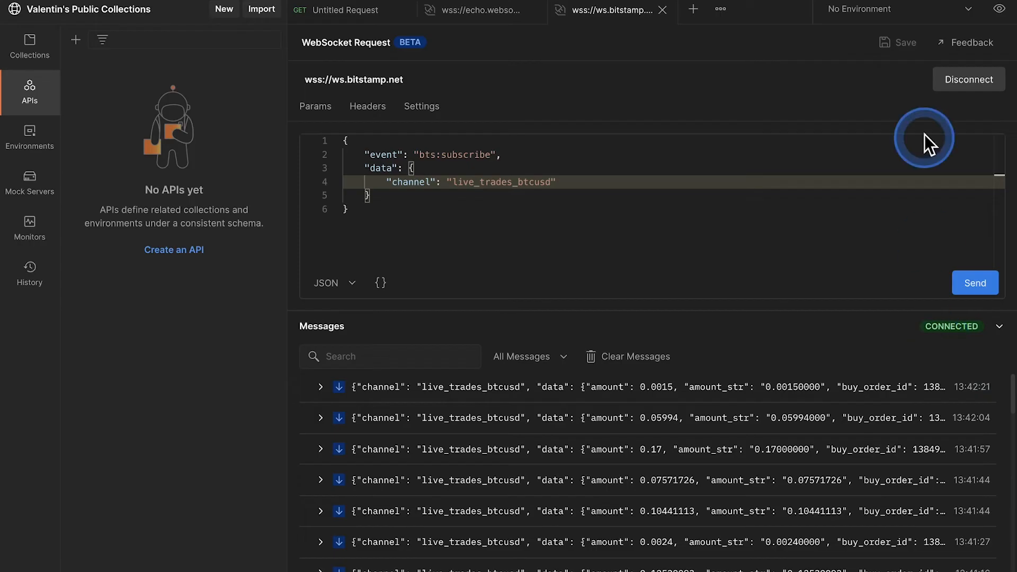
{"action": "left_click", "coordinate": [969, 79]}
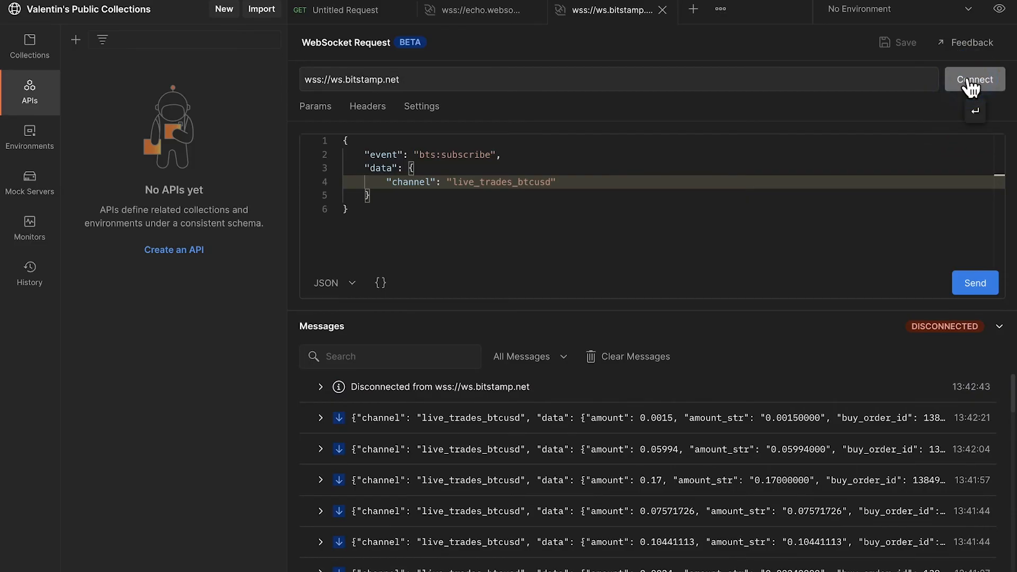
{"action": "left_click", "coordinate": [973, 80]}
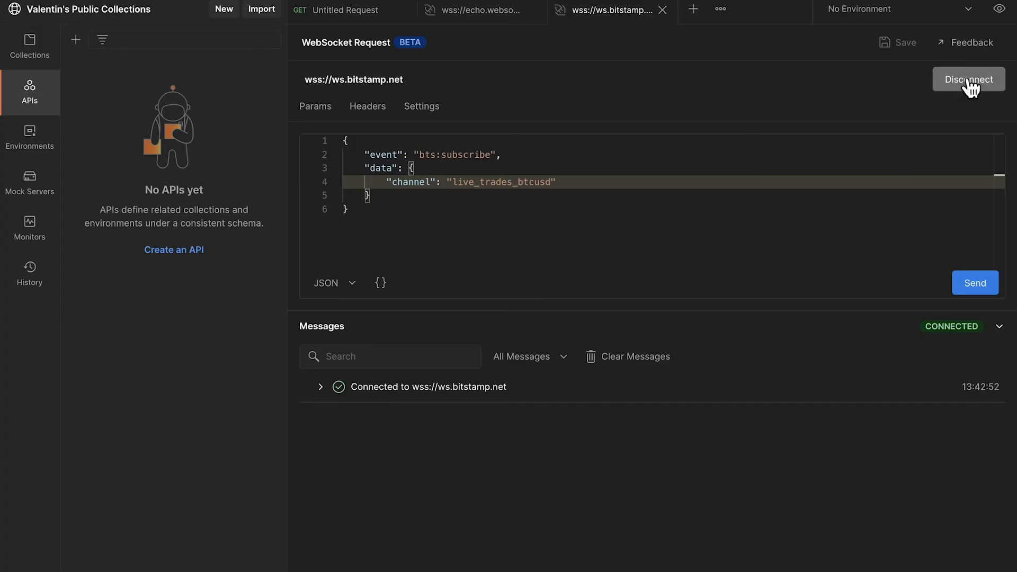
{"action": "left_click", "coordinate": [969, 80]}
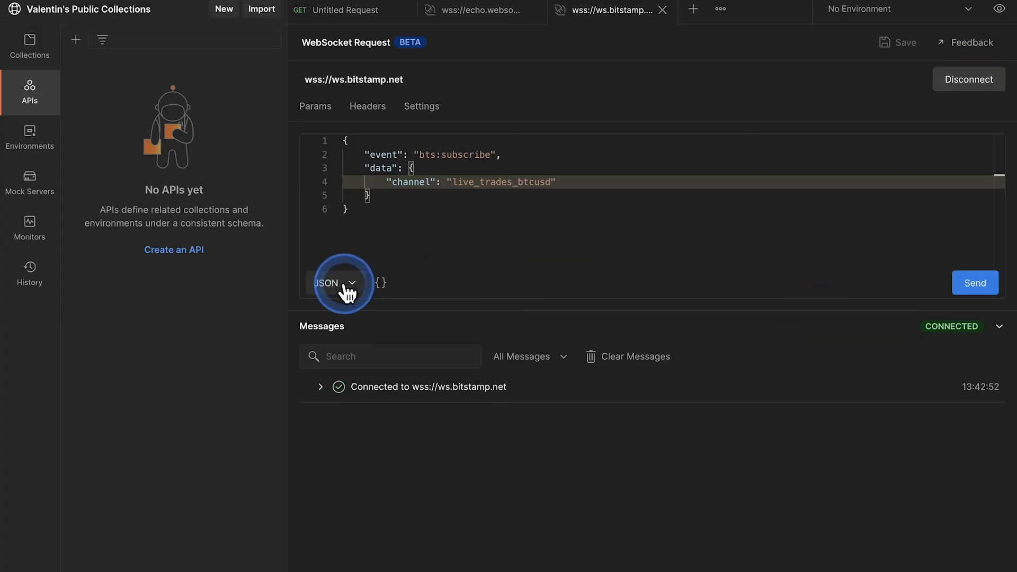
{"action": "left_click", "coordinate": [335, 283]}
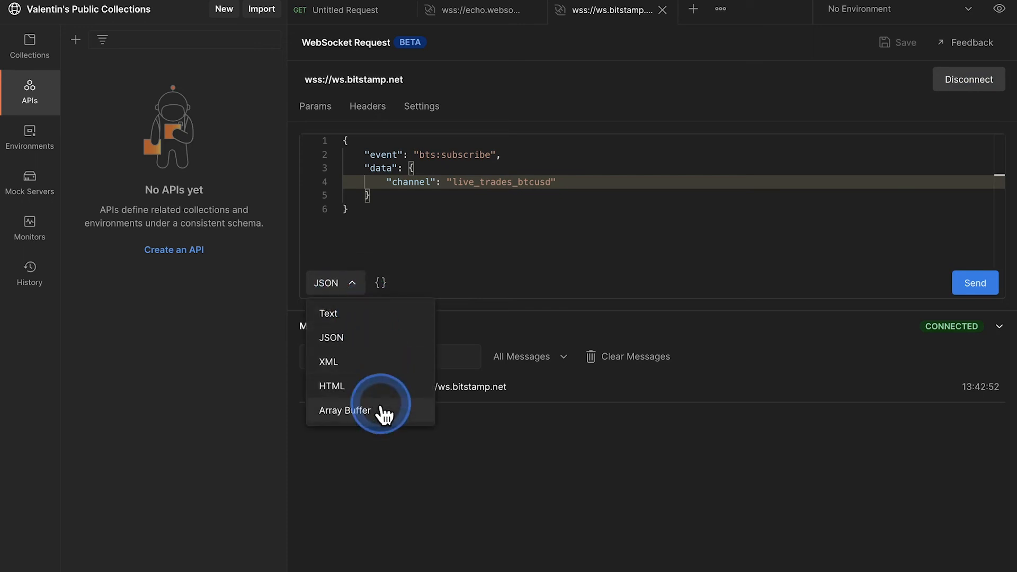
{"action": "left_click", "coordinate": [366, 411]}
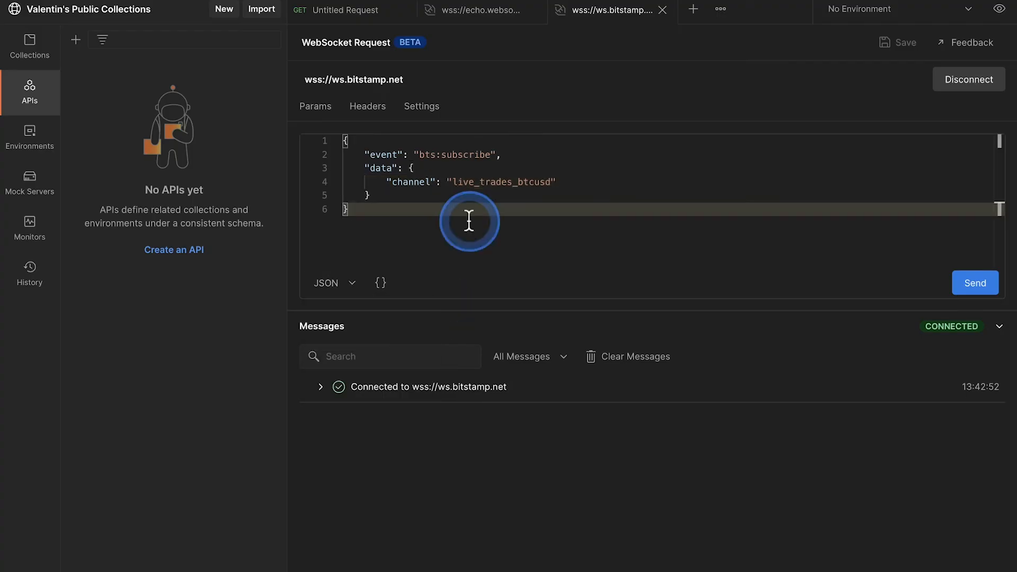
{"action": "left_click", "coordinate": [470, 222]}
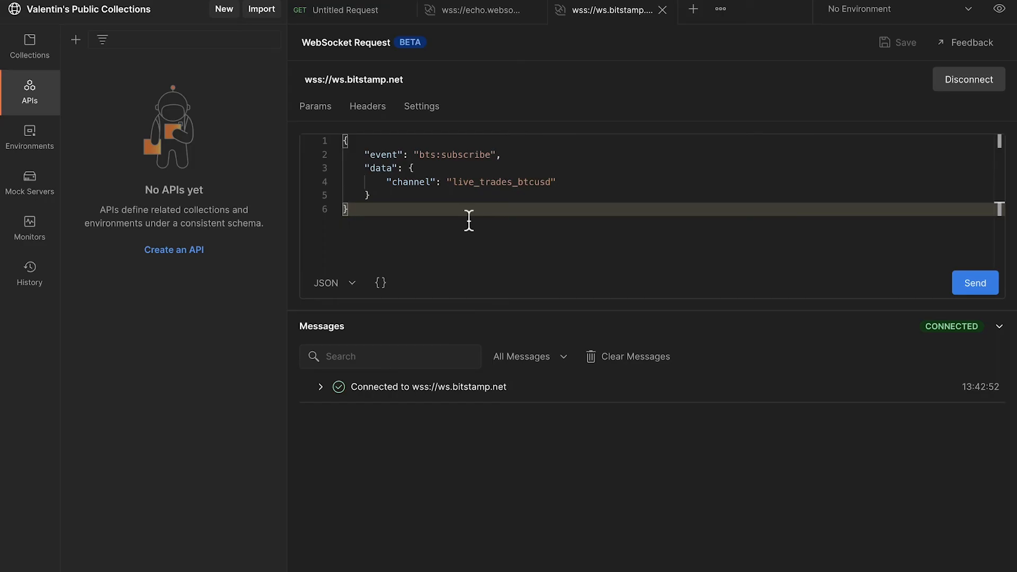